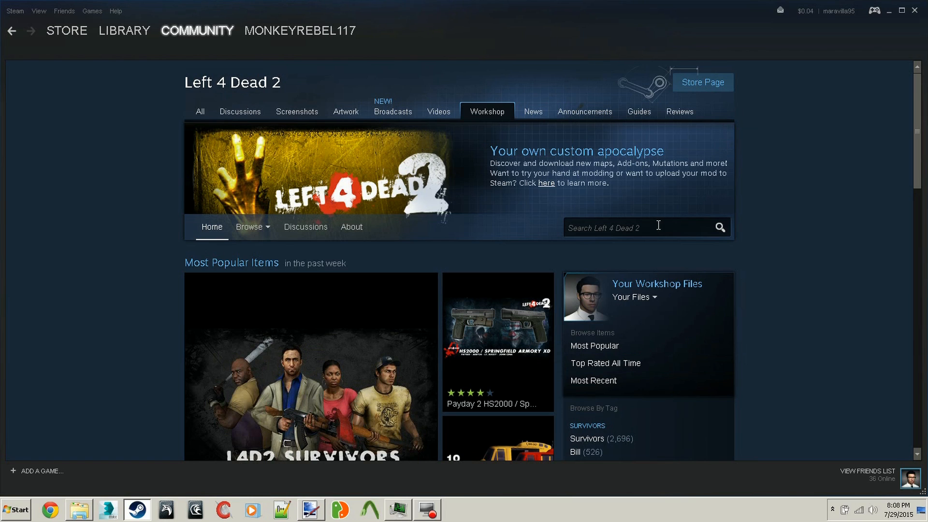
Step: Search the Workshop for 'Salem', view the Salem Squad (Custom Masks) item, then return to the library page
left_click(639, 227)
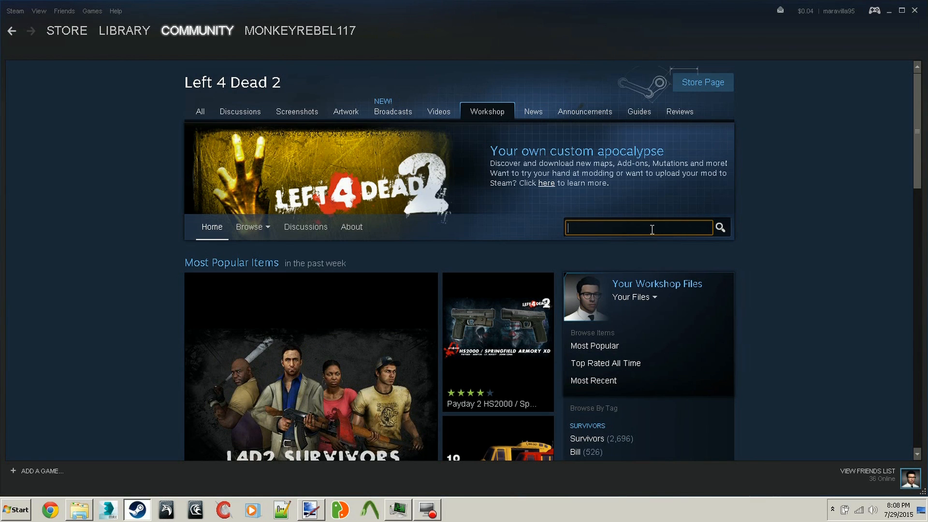
type("Salem")
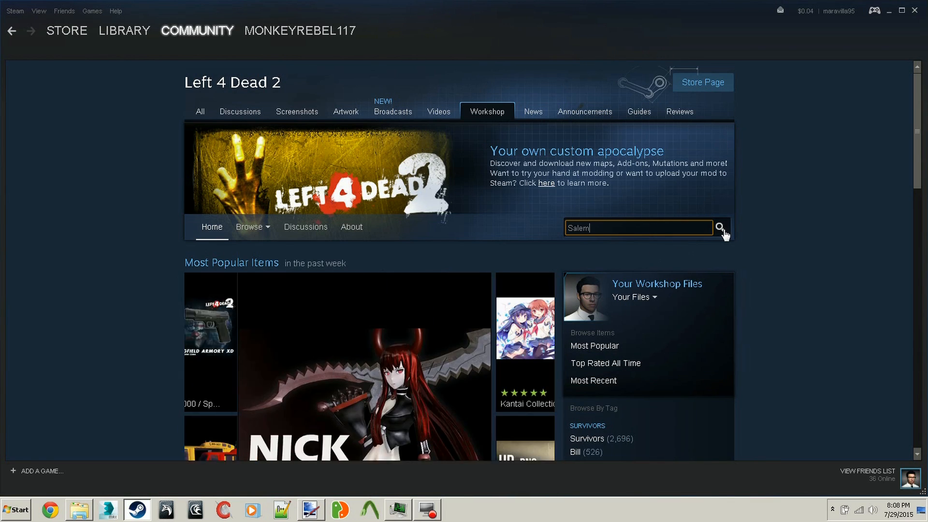
left_click(720, 229)
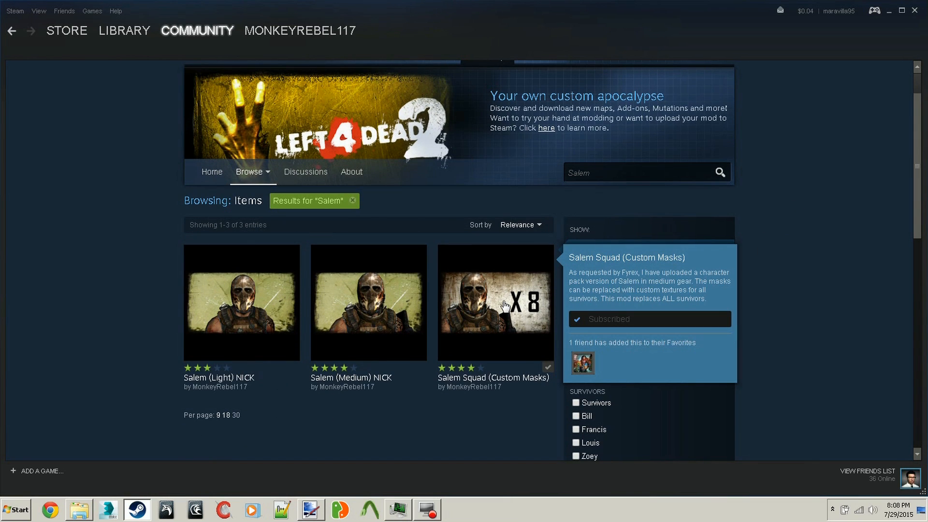
left_click(495, 302)
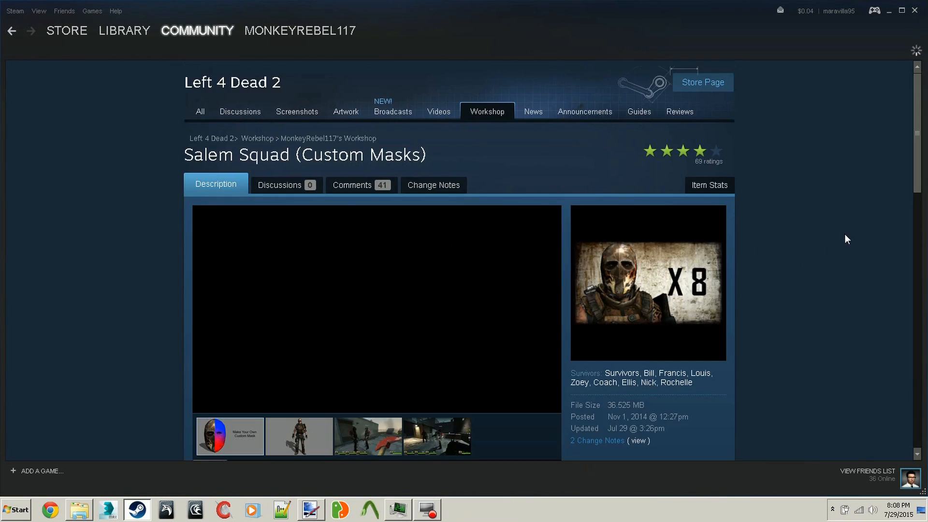
scroll("down", 3)
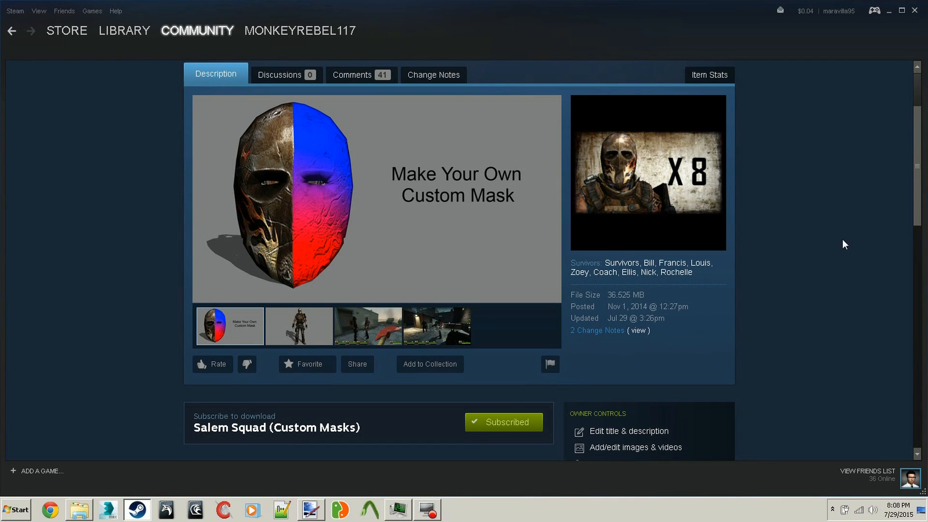
mouse_move(896, 89)
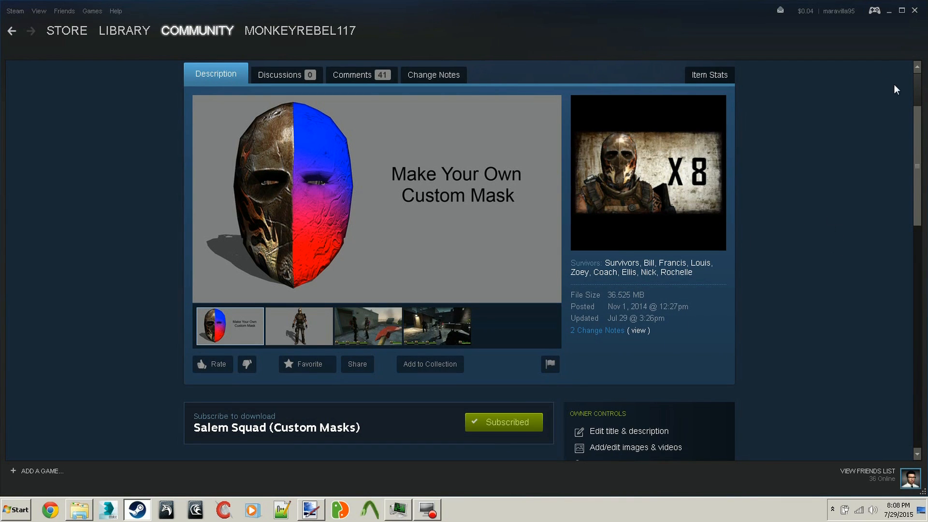
left_click(125, 30)
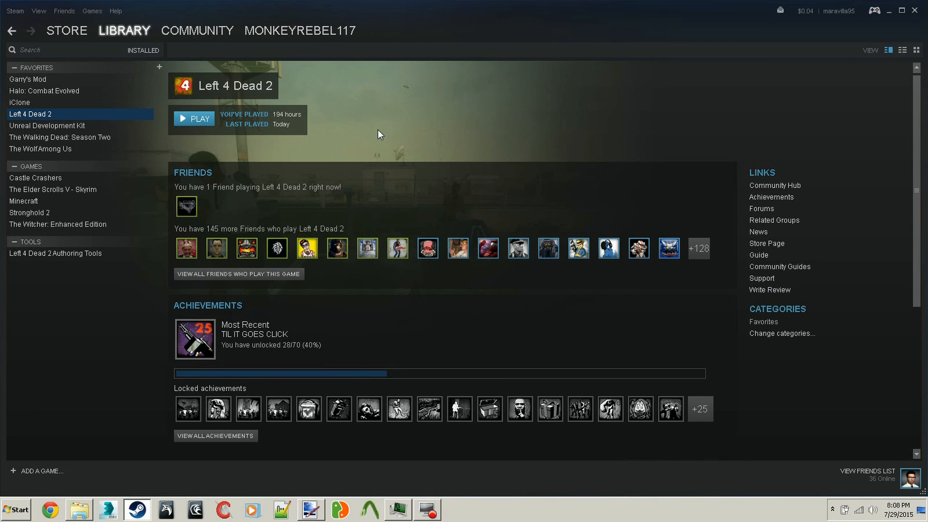
mouse_move(525, 157)
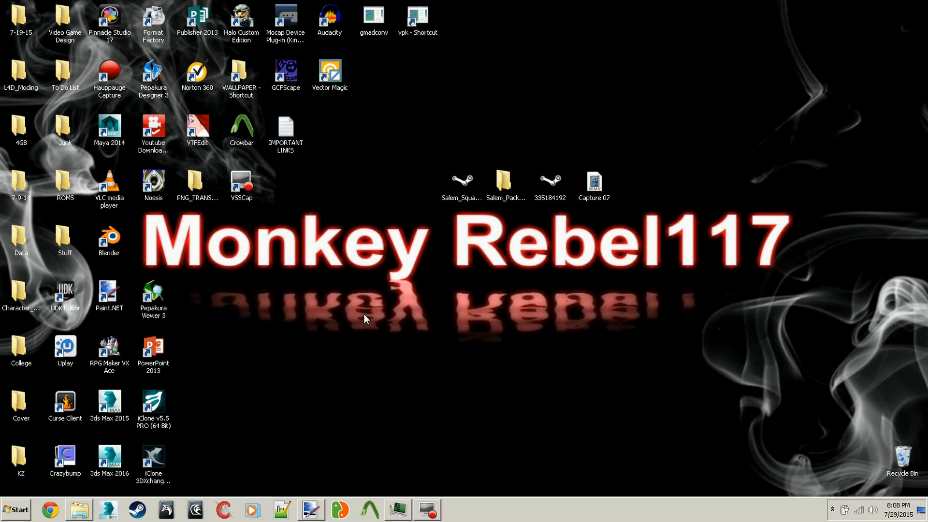
mouse_move(381, 320)
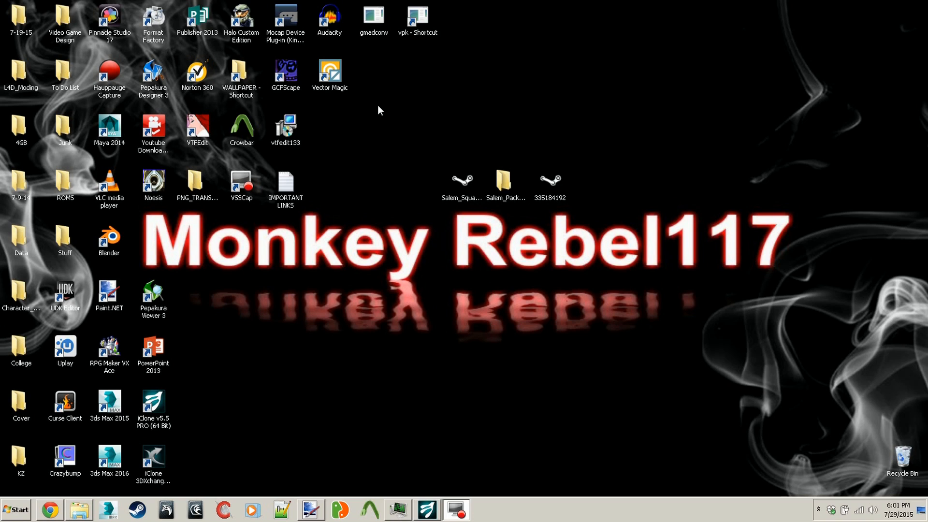
mouse_move(295, 271)
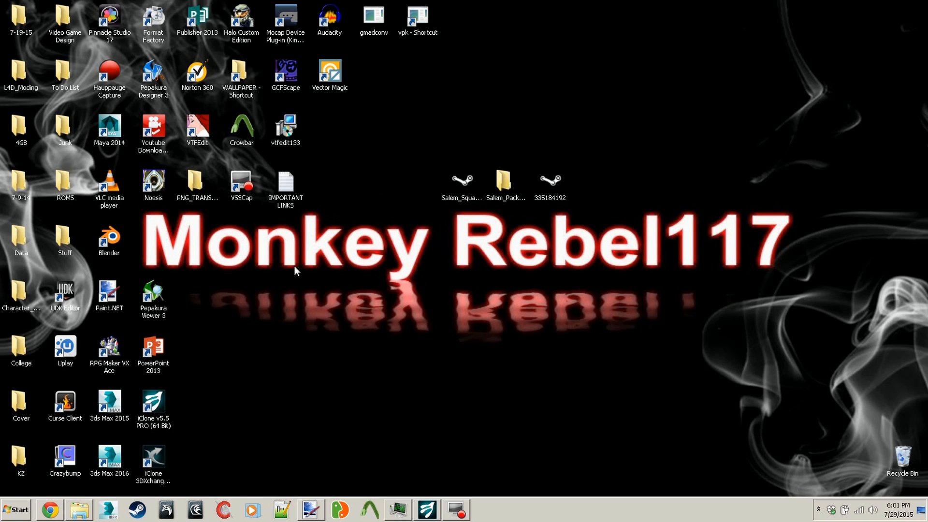
Step: Search Google for 'vtfedit' and reach the VTFEdit 1.3.3 installer on Nem's Tools
left_click(49, 509)
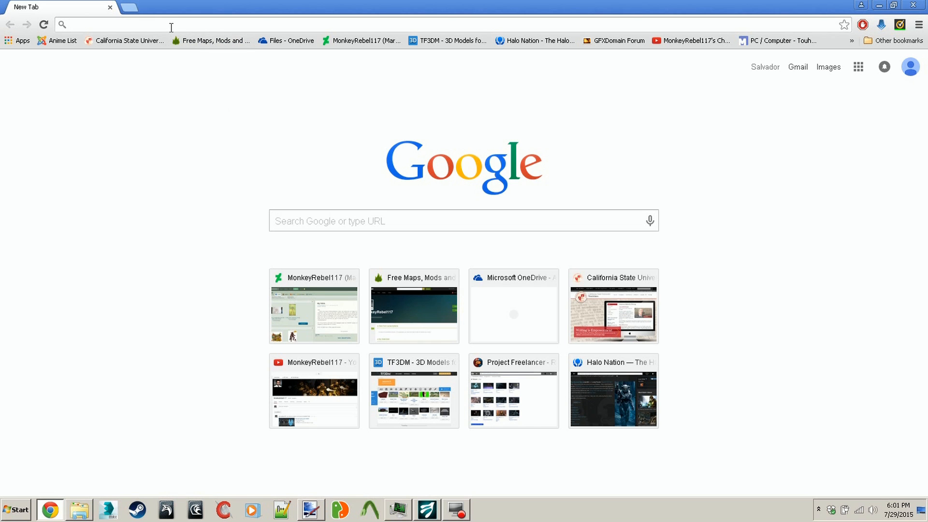
type("vtfedit&oq=vtfedit&aqs=chrome.0.69i59j0l5.3426j0j7&sourceid=chrome&es_sm=93&ie=UTF-8")
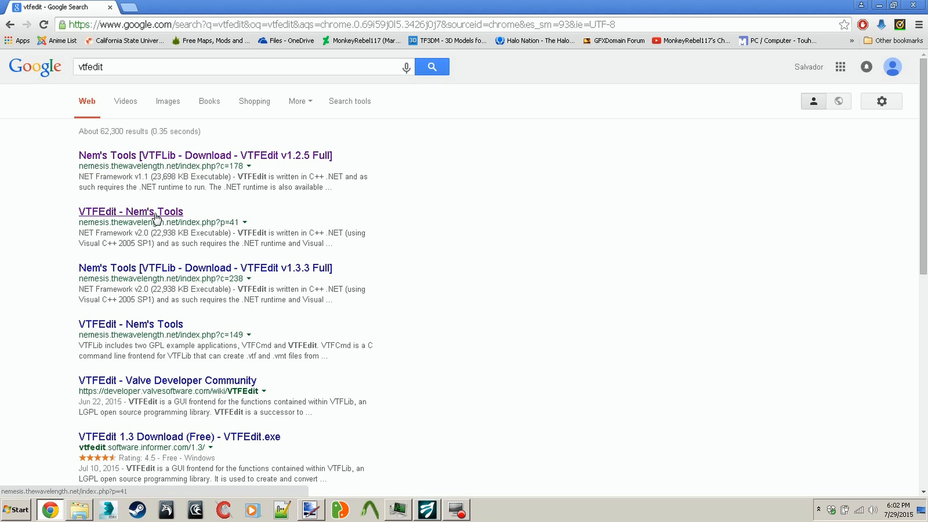
left_click(130, 211)
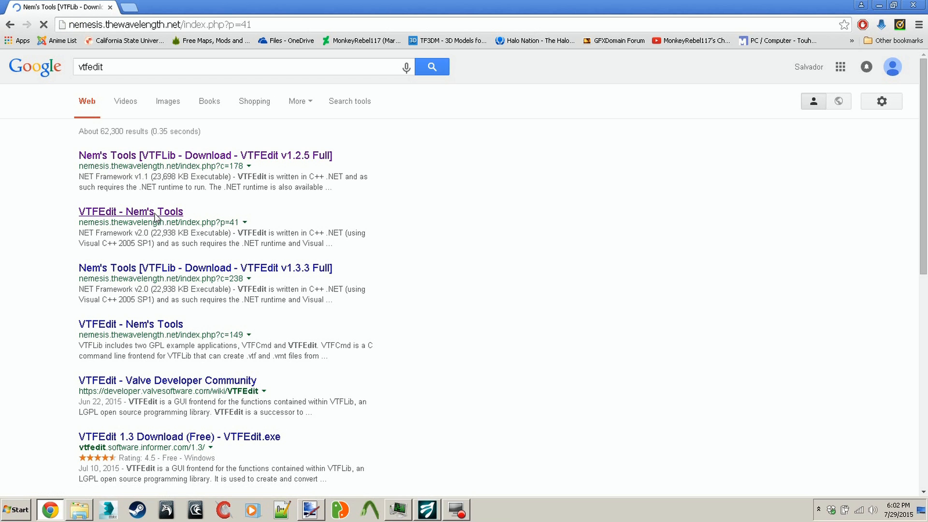
left_click(131, 212)
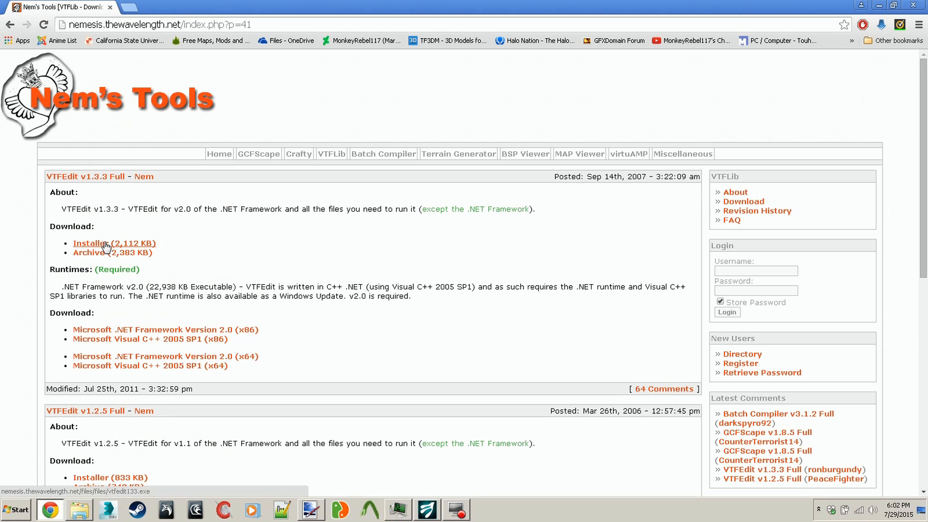
mouse_move(106, 246)
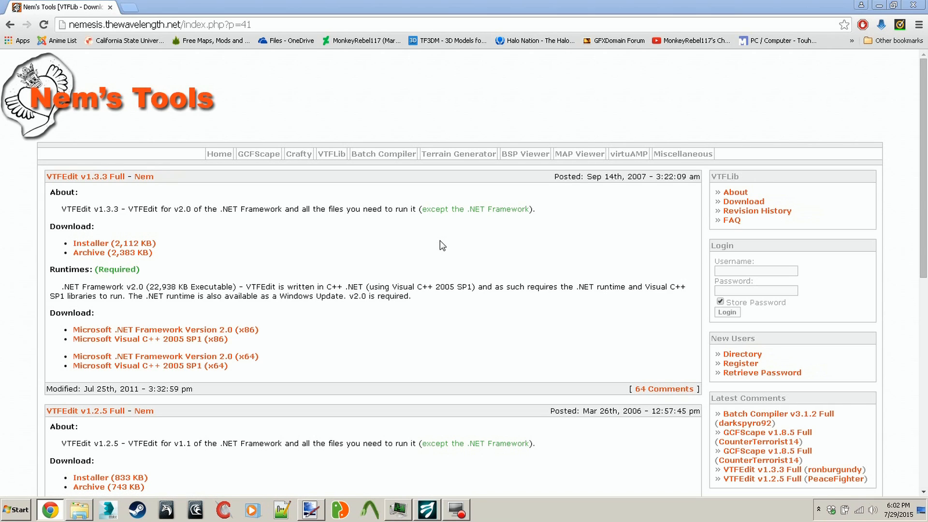
Step: Cancel saving a duplicate installer copy and begin a new search in the address bar
left_click(114, 243)
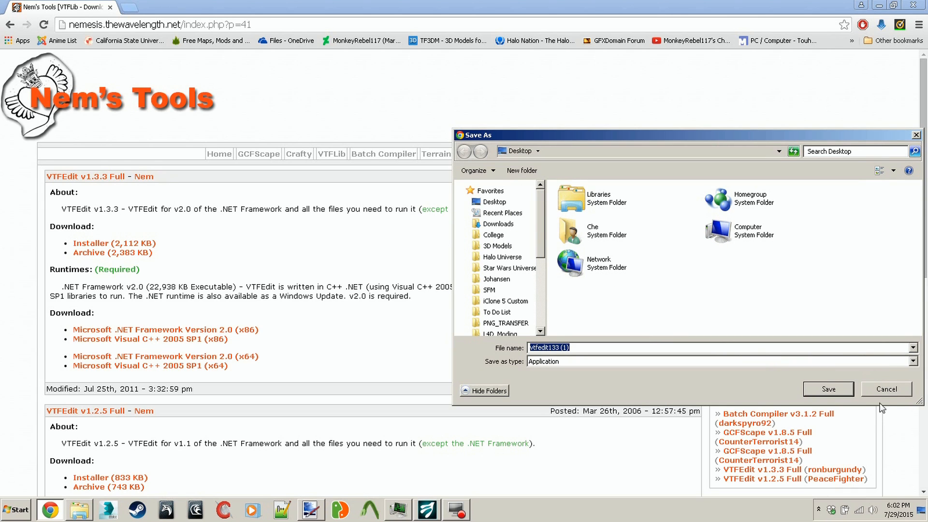
left_click(887, 389)
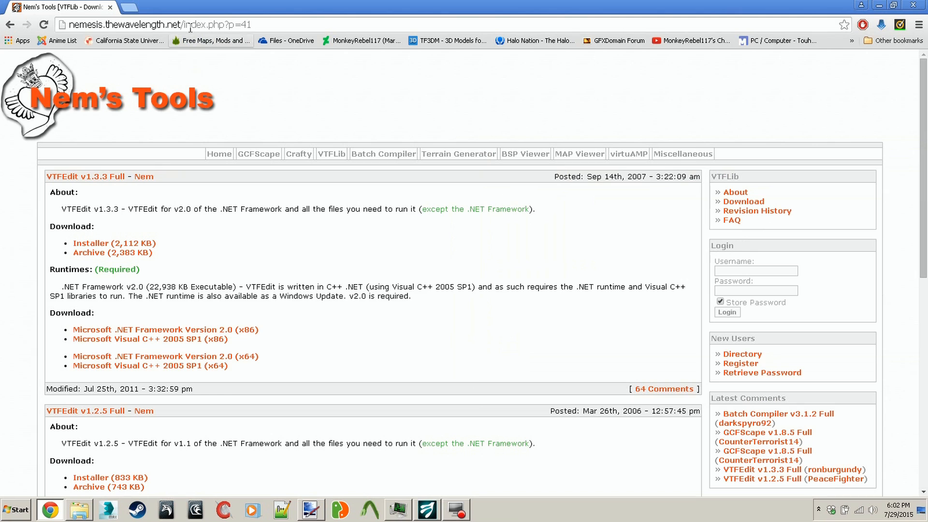
left_click(178, 24)
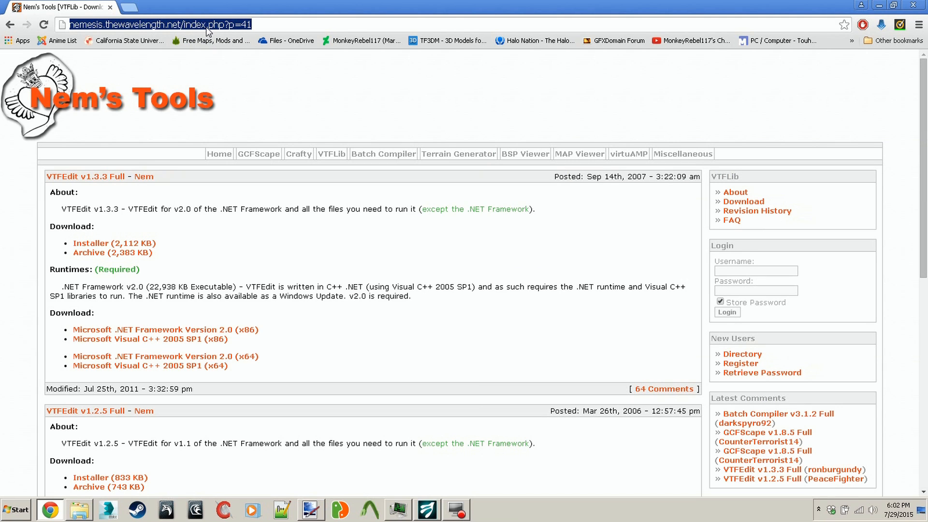
type("pain")
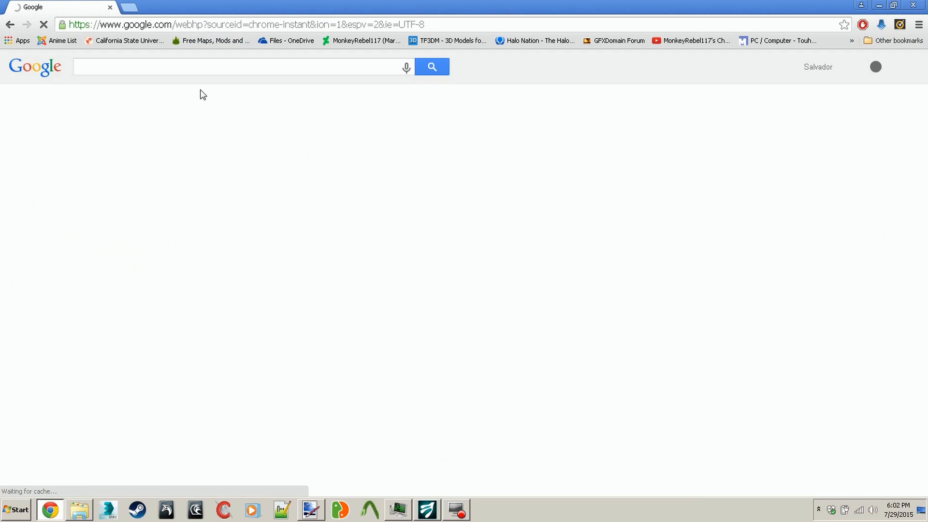
Step: Search 'Paint net', reach the dotPDN download page and download paint.net 4.0.5
type("Paint net")
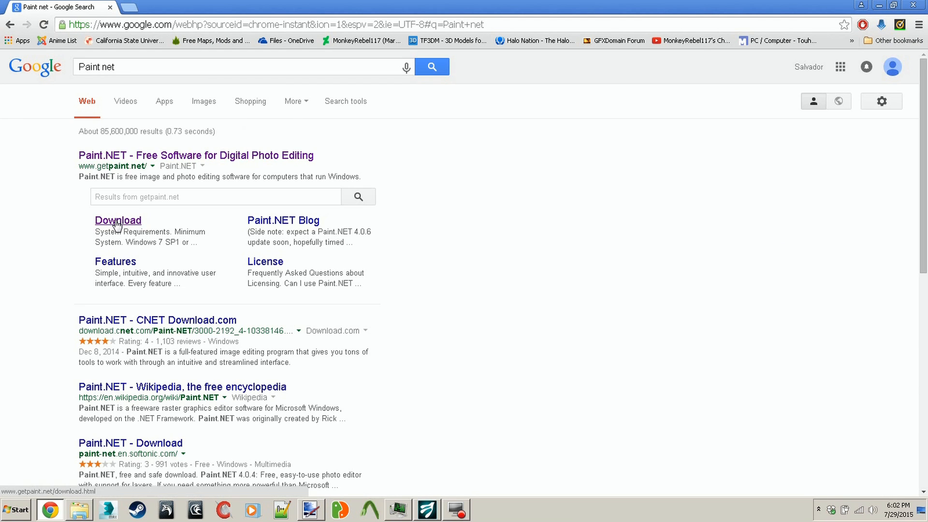
left_click(118, 220)
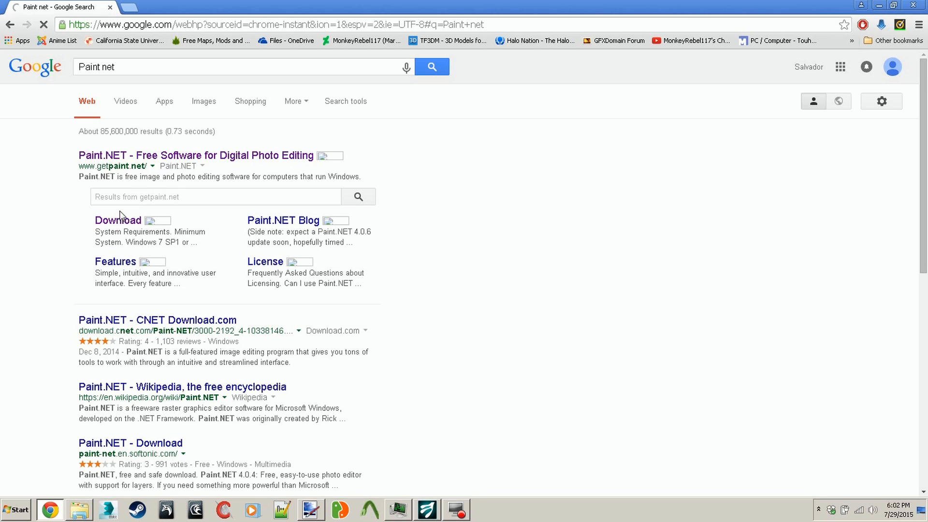
left_click(117, 221)
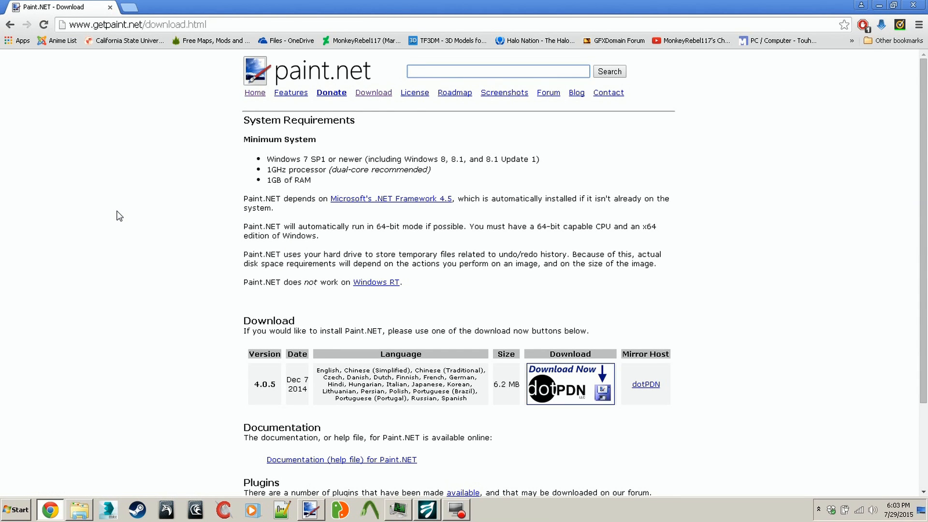
mouse_move(667, 235)
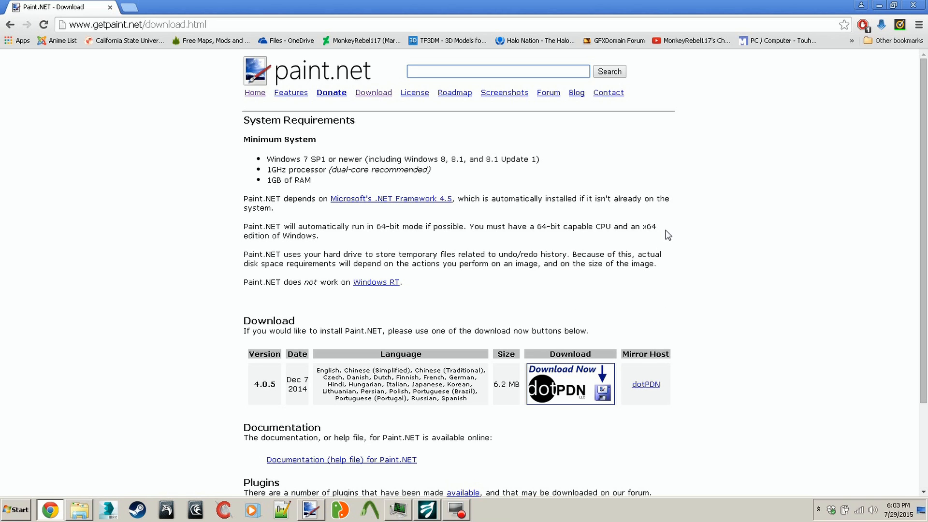
left_click(569, 384)
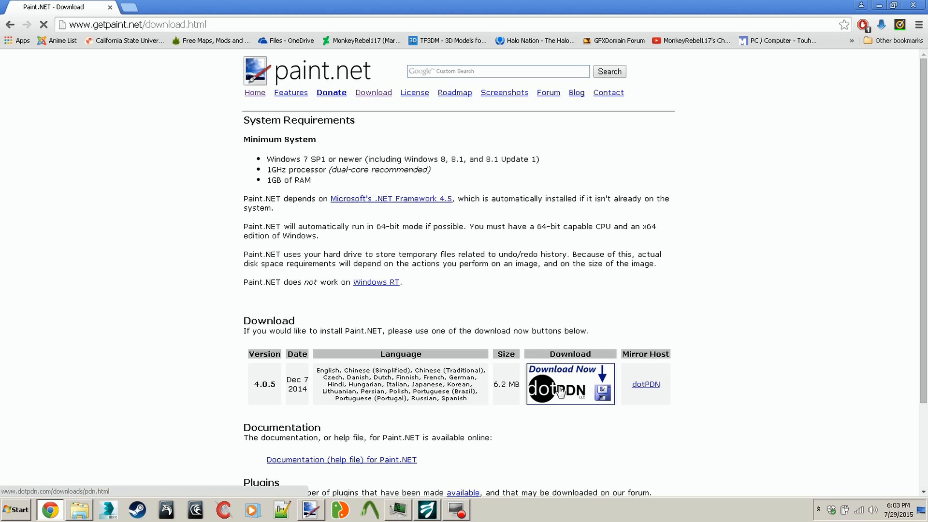
left_click(568, 383)
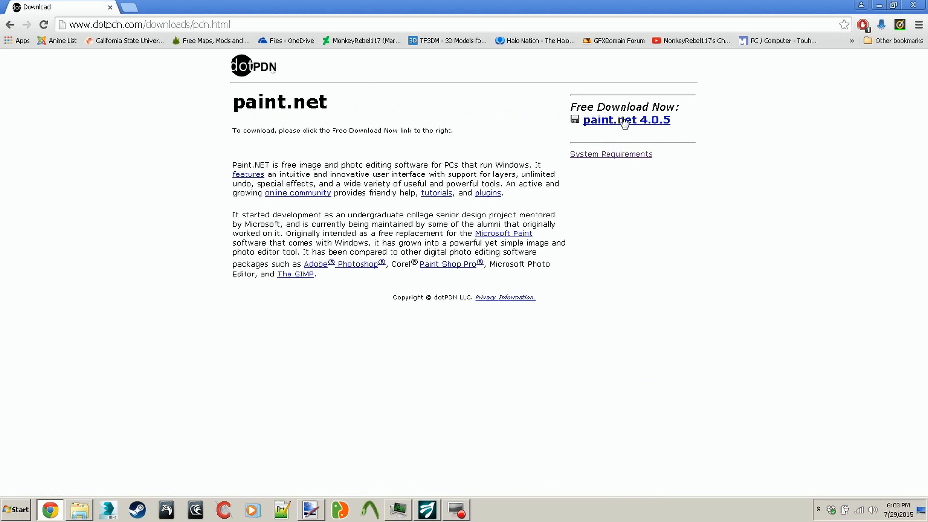
left_click(626, 120)
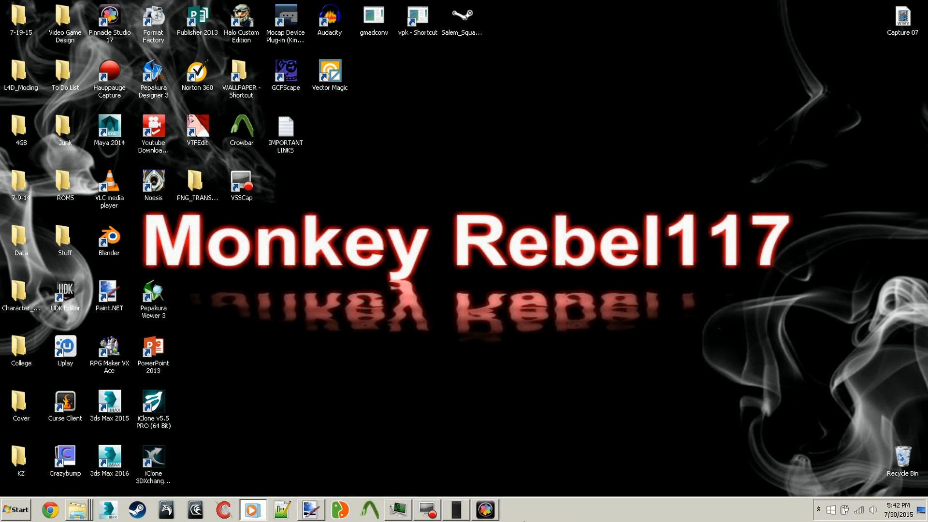
mouse_move(331, 475)
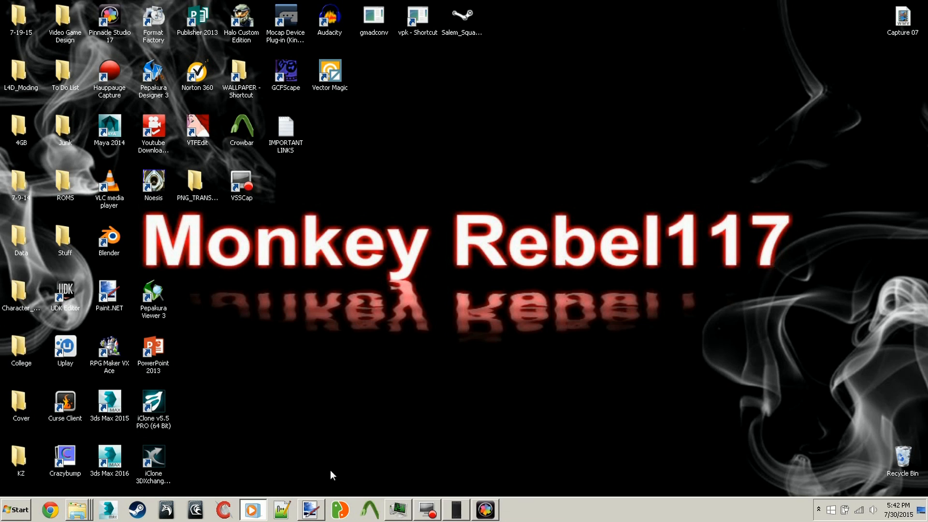
mouse_move(395, 301)
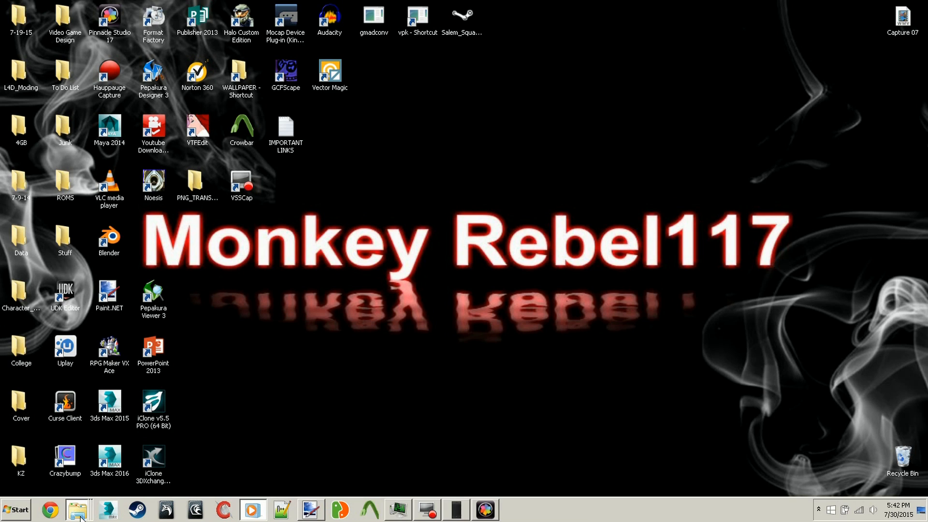
Step: Browse from Local Disk (C:) through Program Files (x86) into the Steam folder
left_click(77, 509)
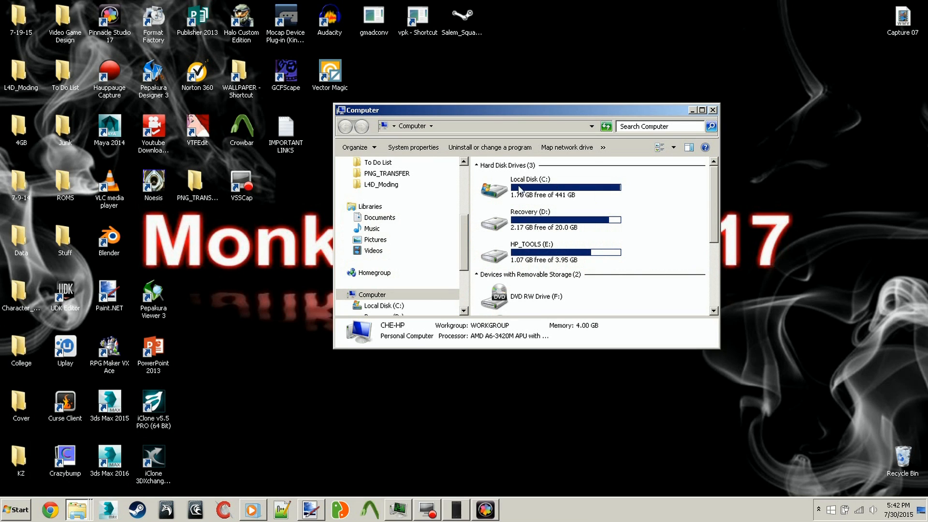
double_click(530, 187)
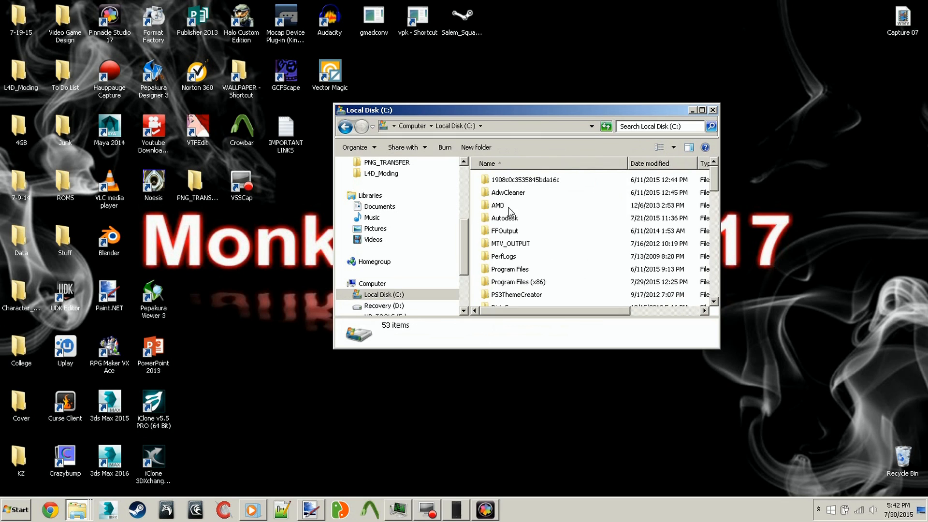
left_click(498, 205)
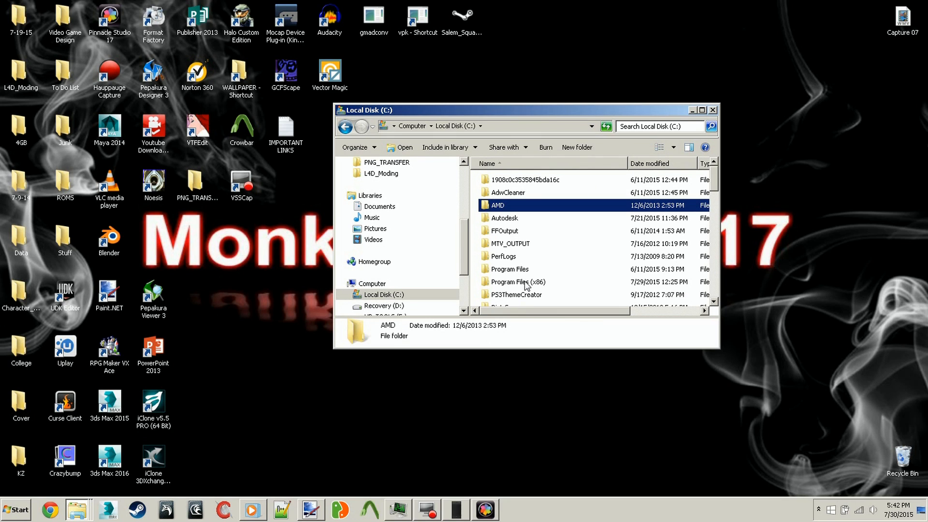
double_click(517, 281)
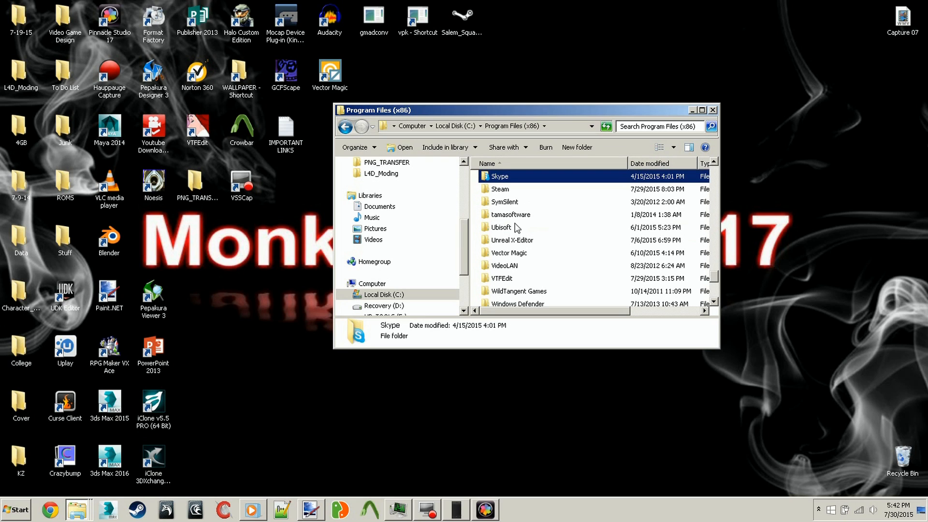
left_click(500, 189)
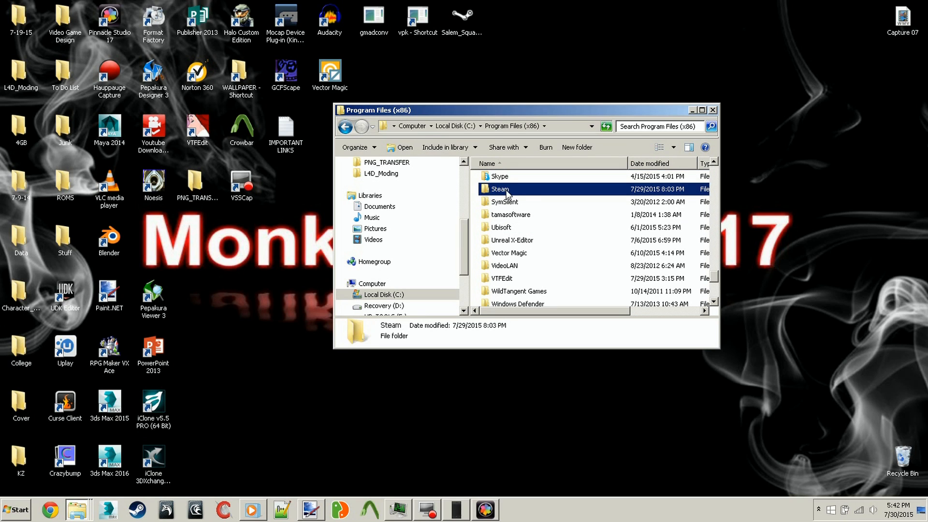
double_click(500, 189)
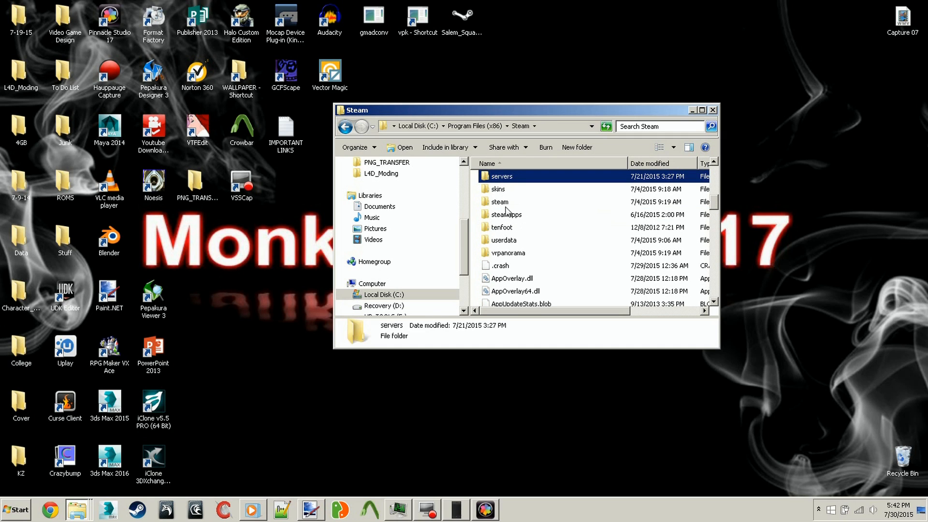
Step: Continue through steamapps\common\Left 4 Dead 2\left4dead2 into the addons folder
double_click(505, 214)
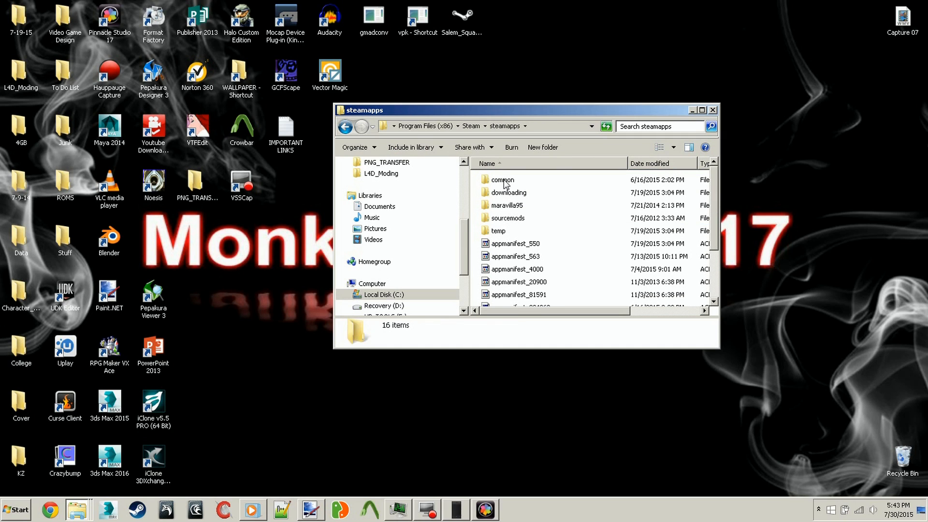
double_click(502, 179)
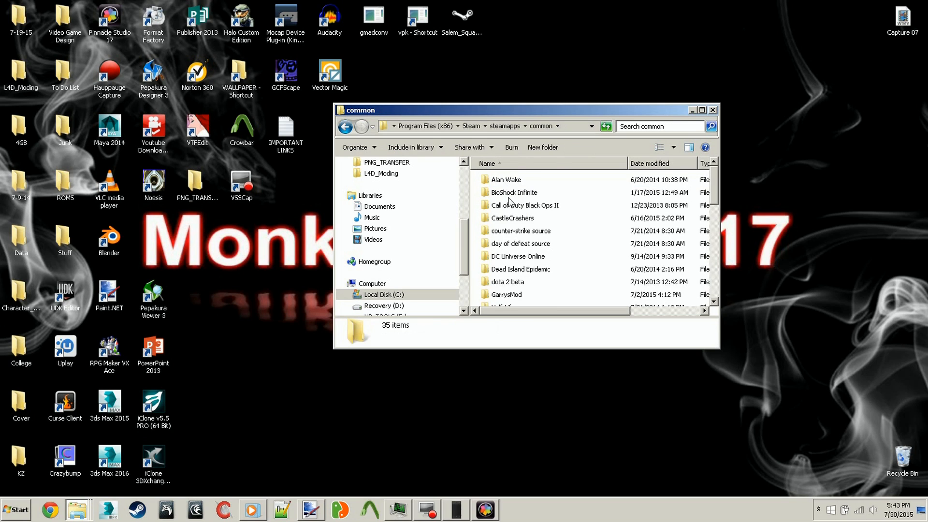
left_click(510, 176)
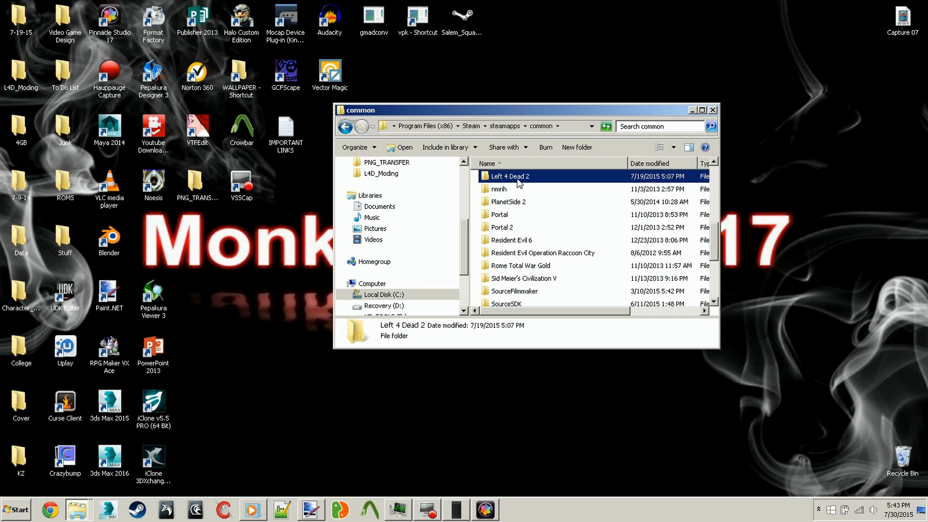
double_click(509, 176)
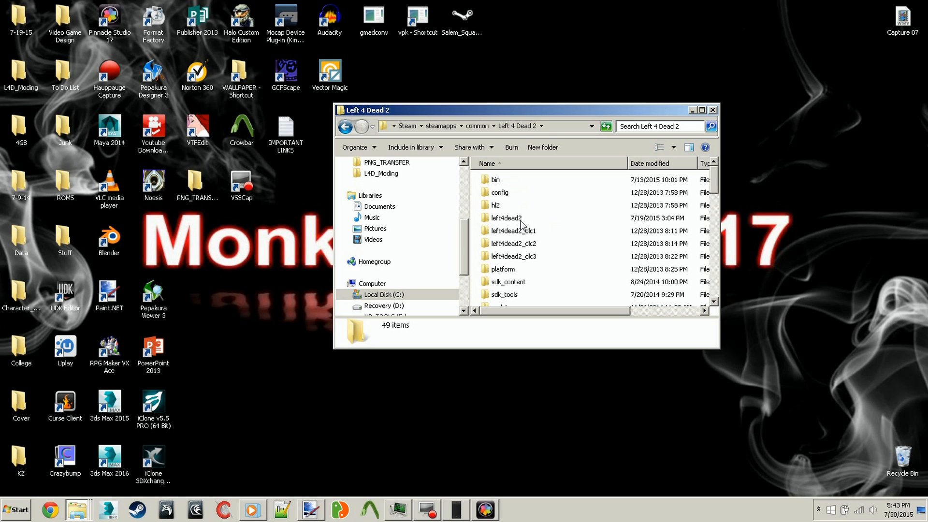
double_click(506, 218)
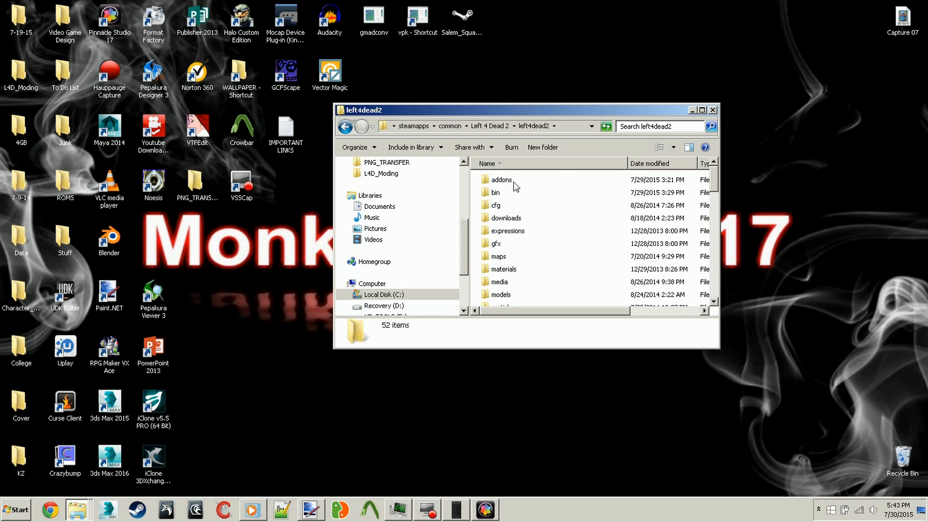
double_click(501, 180)
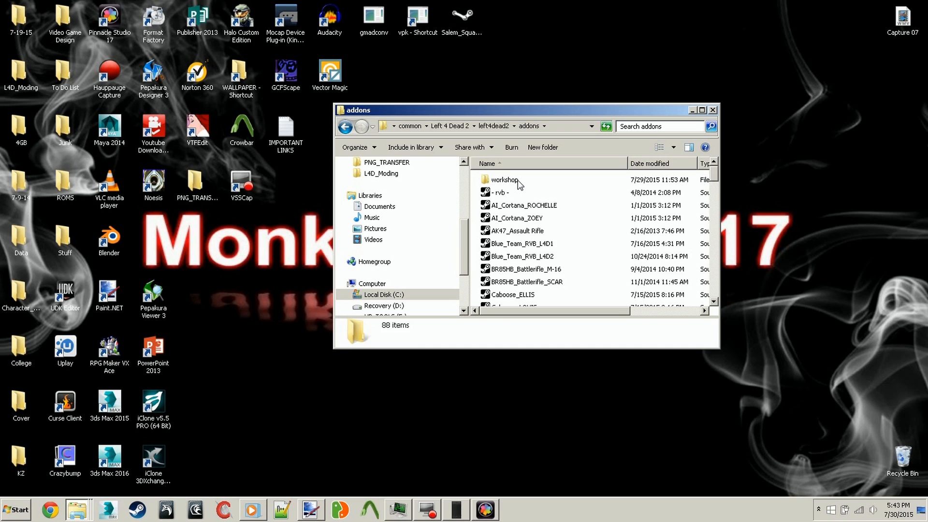
Step: Enter the workshop folder, view the 335184192 add-on's JPEG preview, and select the add-on file
double_click(504, 180)
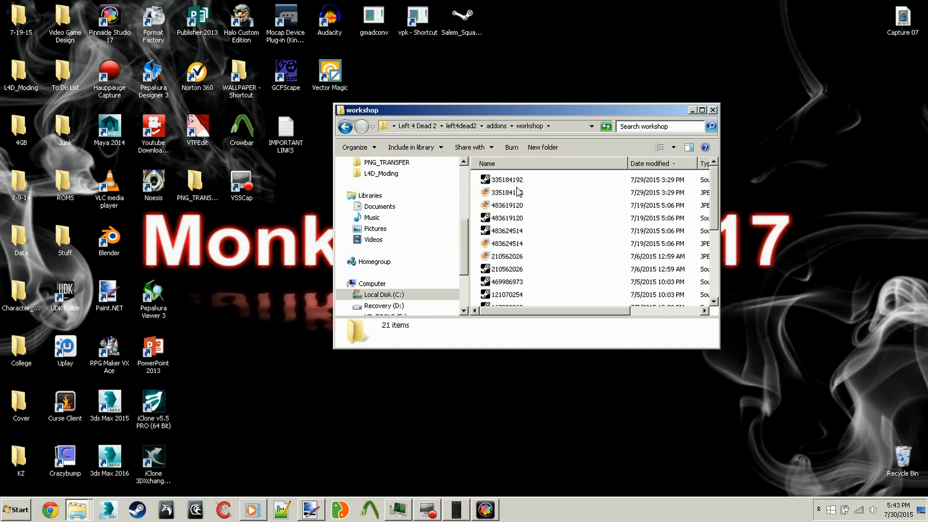
left_click(506, 180)
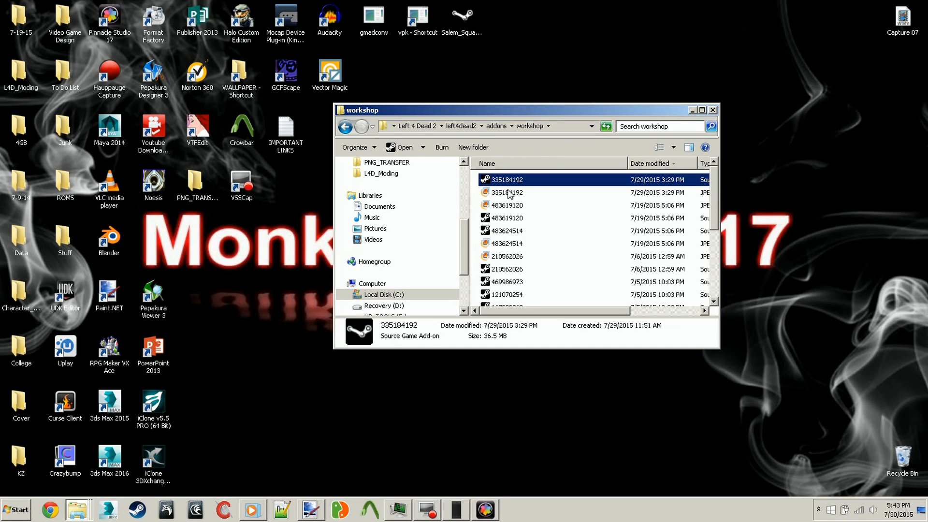
mouse_move(523, 197)
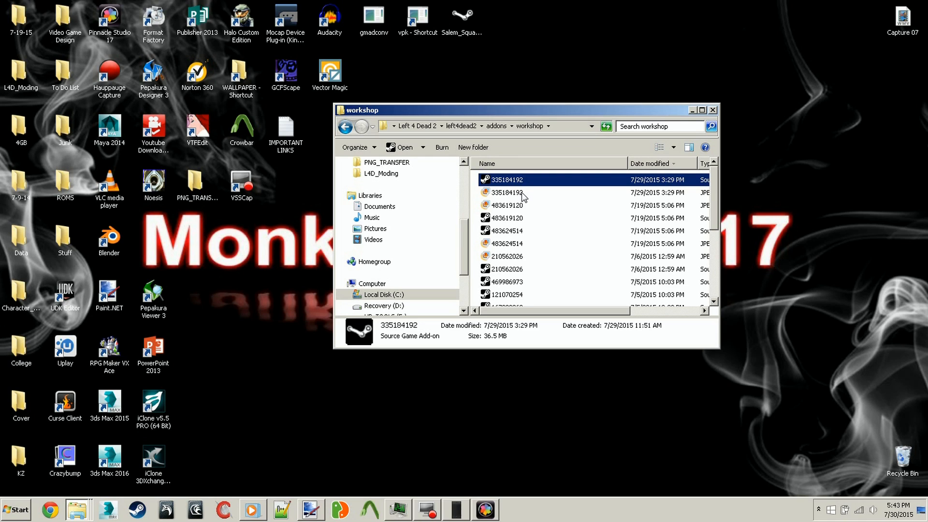
left_click(506, 192)
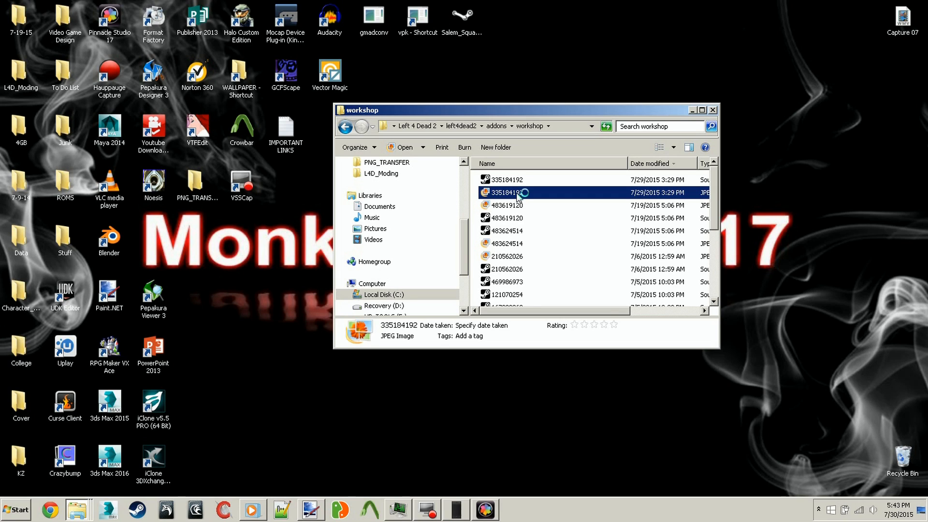
double_click(506, 191)
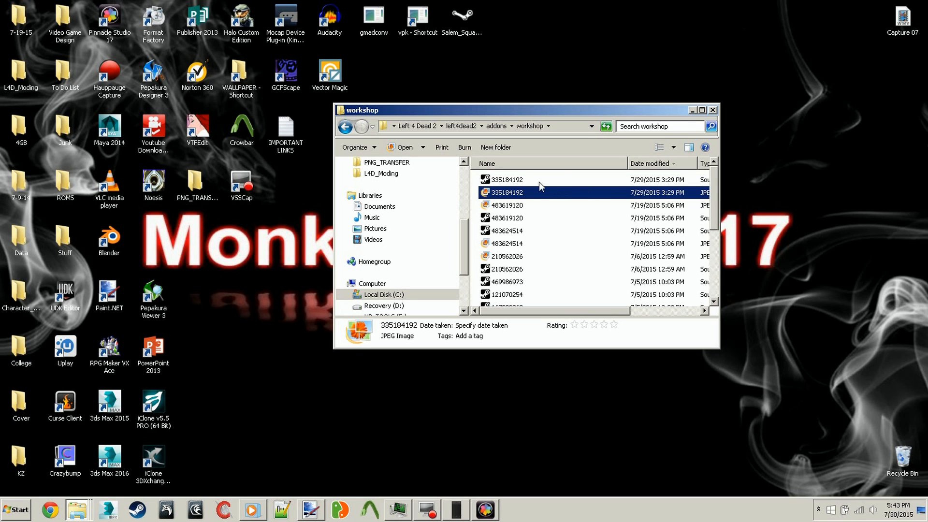
left_click(505, 180)
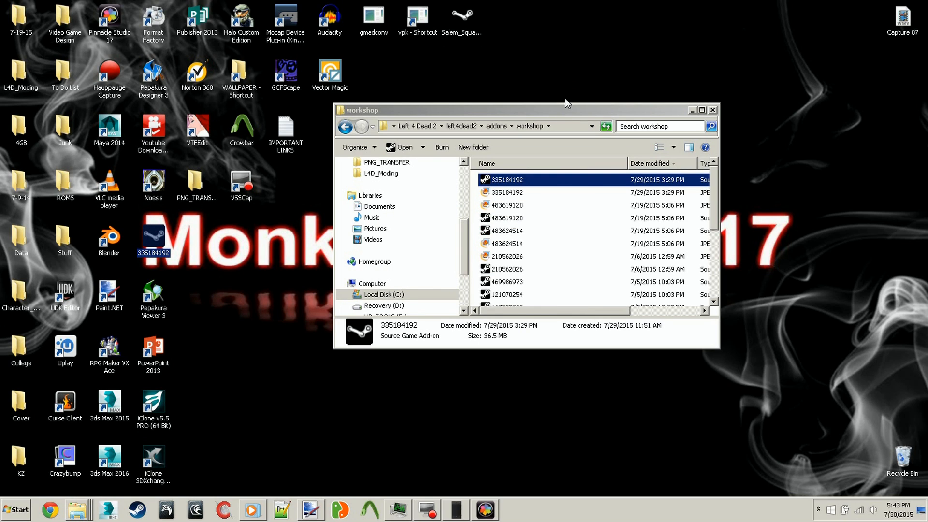
mouse_move(612, 144)
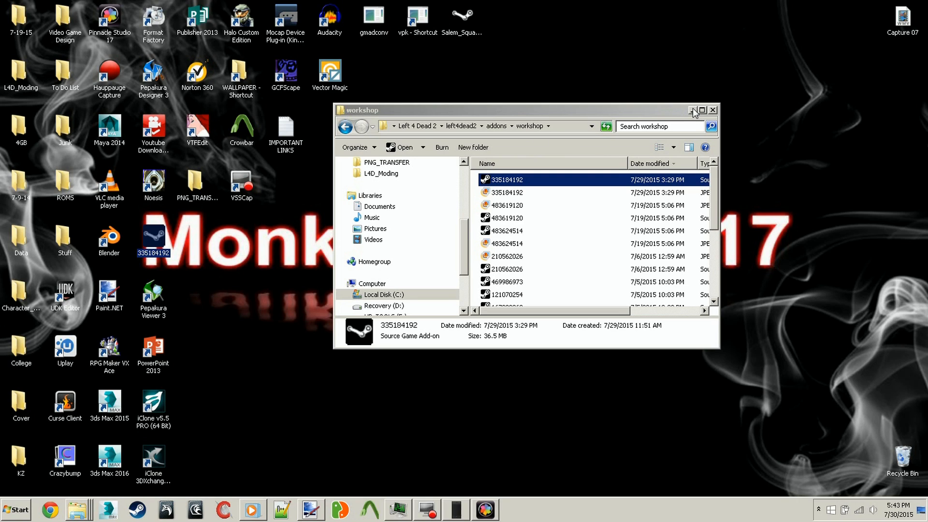
Step: Close the folder window and rename the desktop add-on copy to Salem_Squad_CUSTOM_Both_Games
left_click(712, 110)
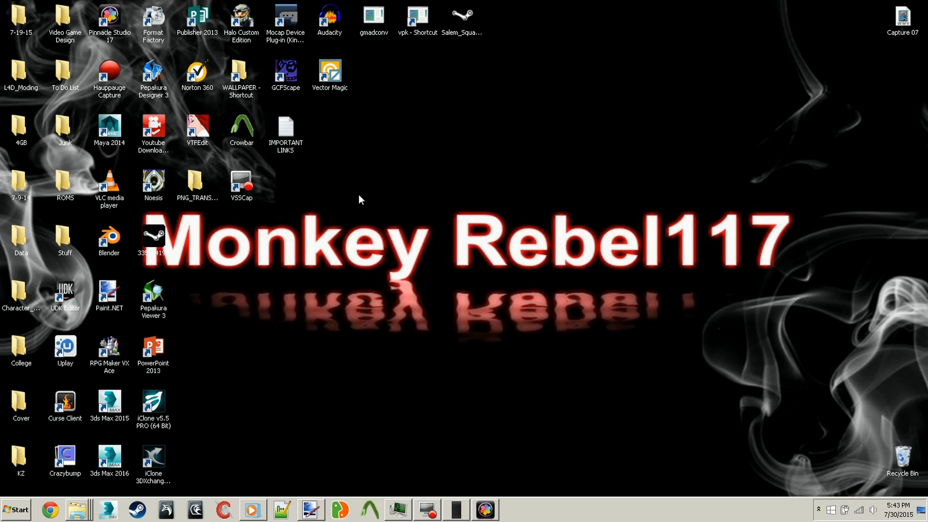
left_click_drag(152, 242, 638, 178)
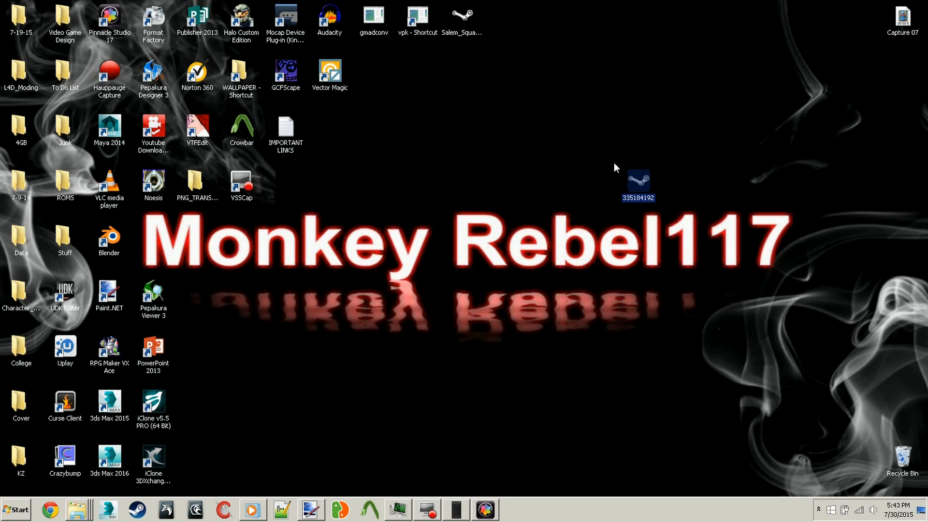
left_click(462, 21)
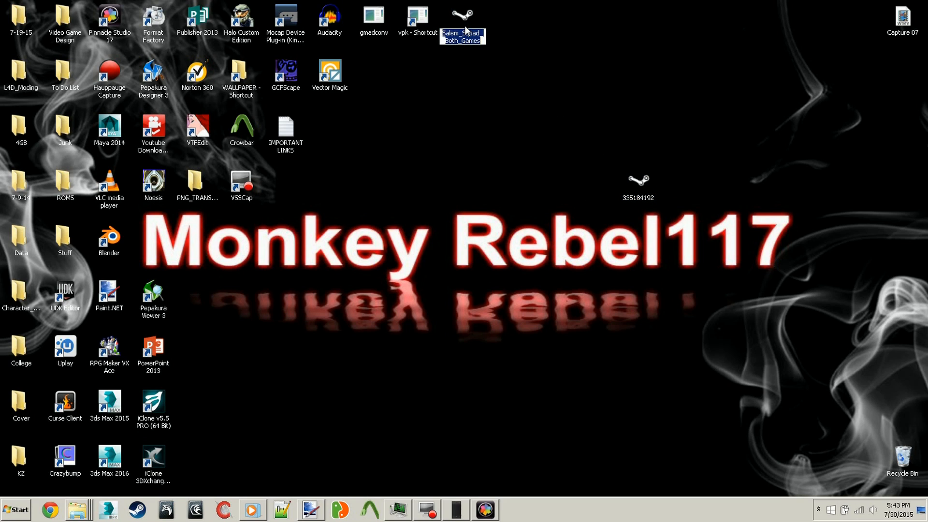
left_click(638, 183)
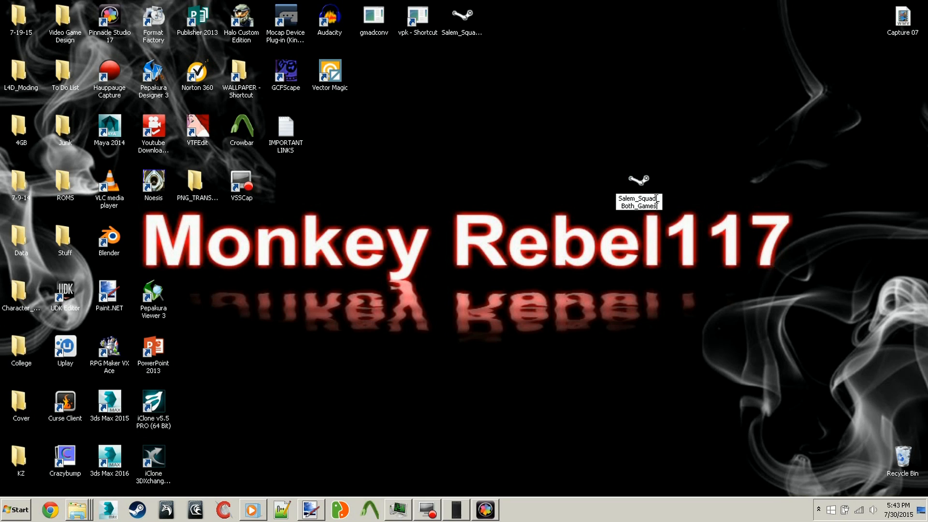
type("CUS_")
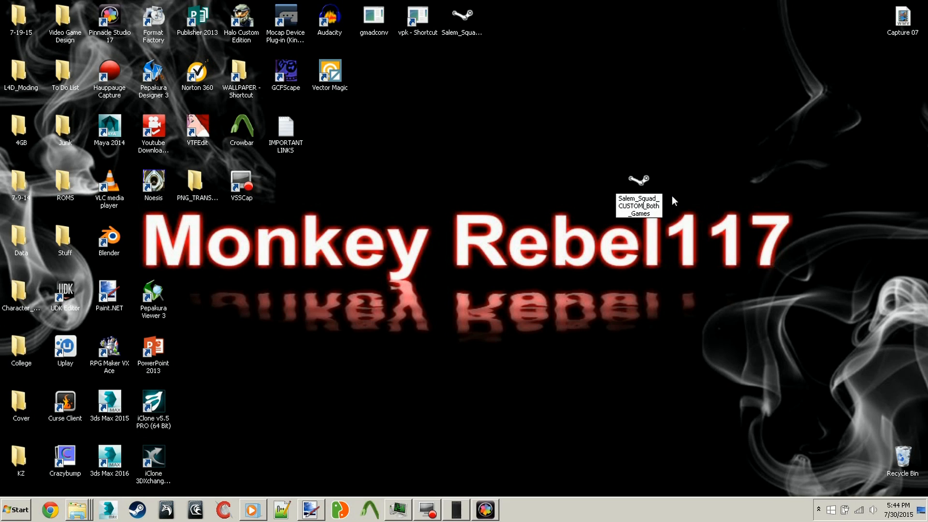
left_click(639, 184)
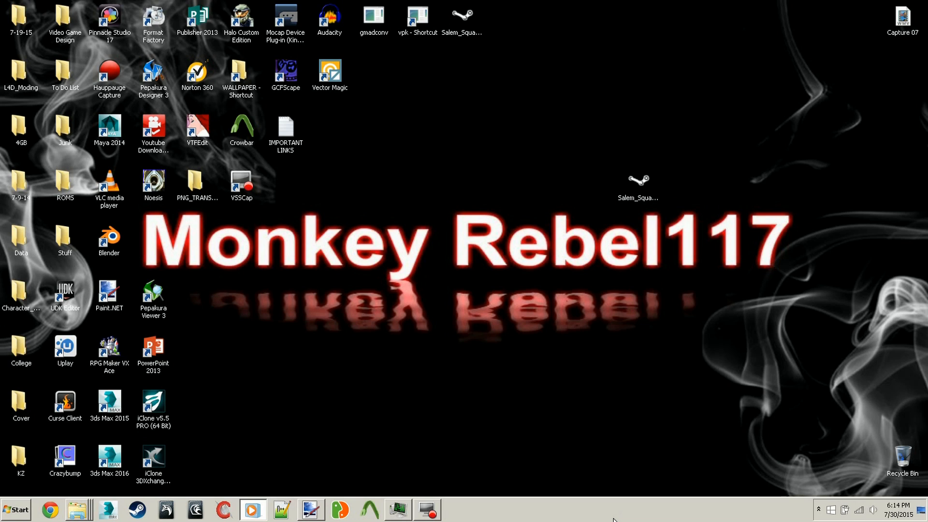
mouse_move(70, 499)
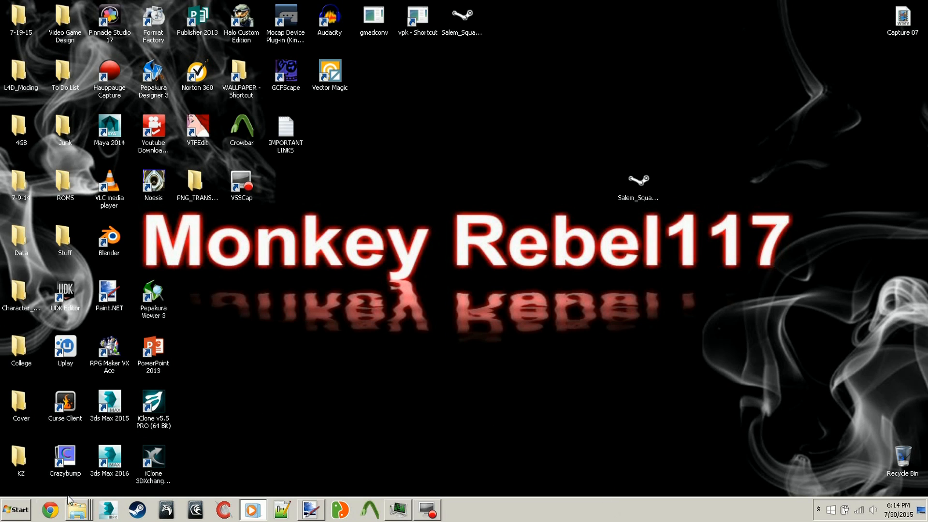
mouse_move(427, 287)
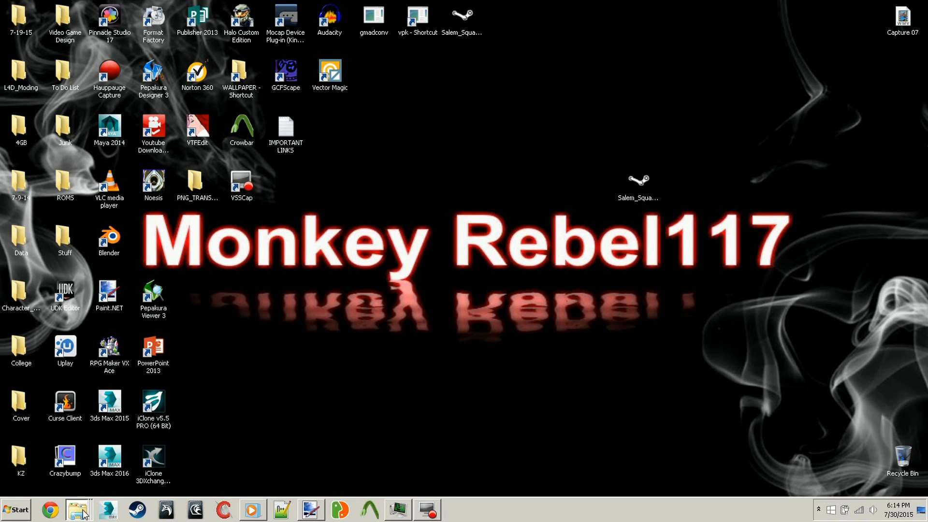
left_click(77, 509)
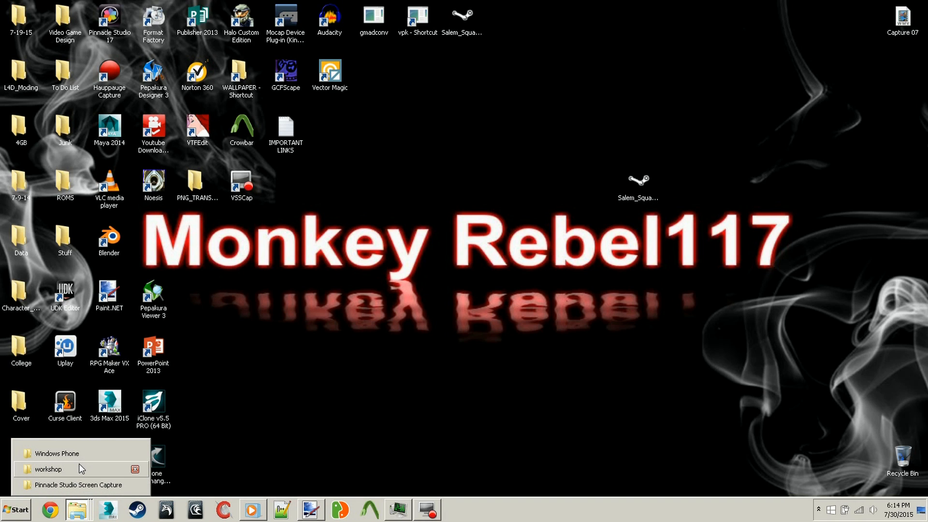
left_click(49, 469)
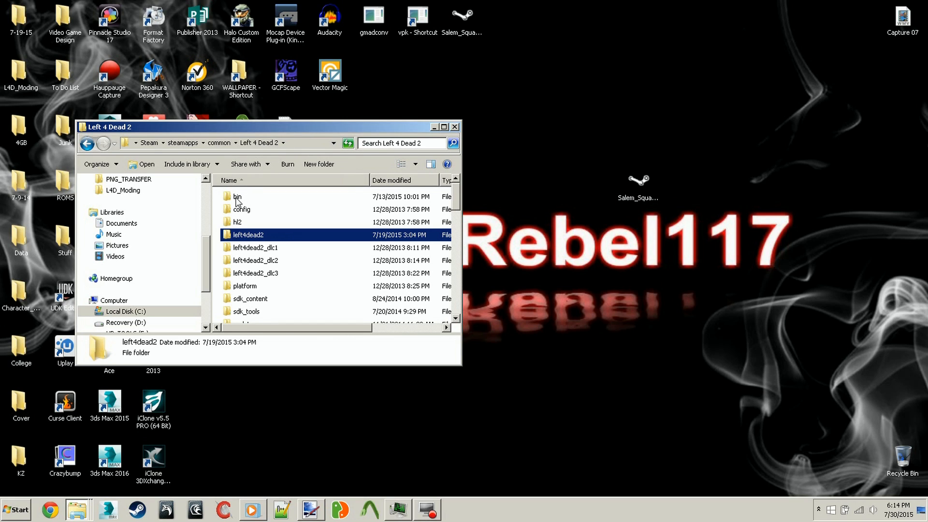
double_click(237, 196)
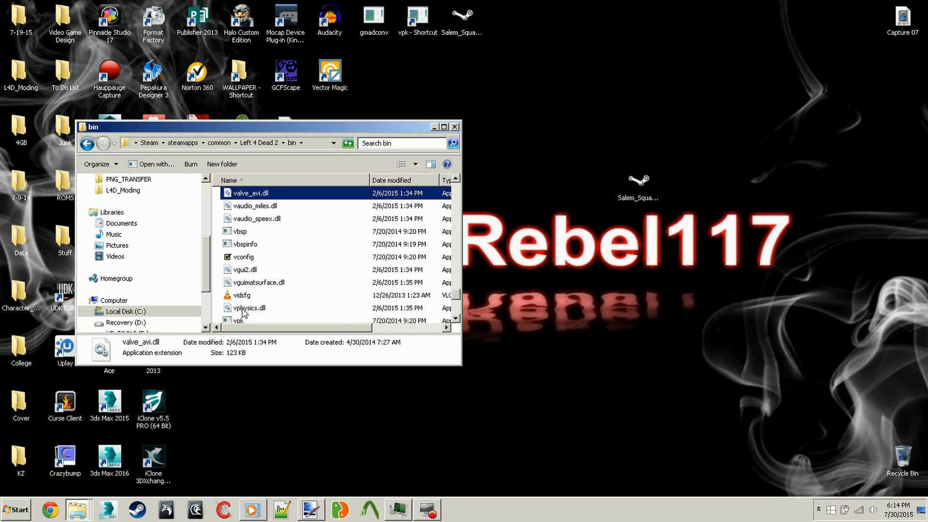
left_click(245, 278)
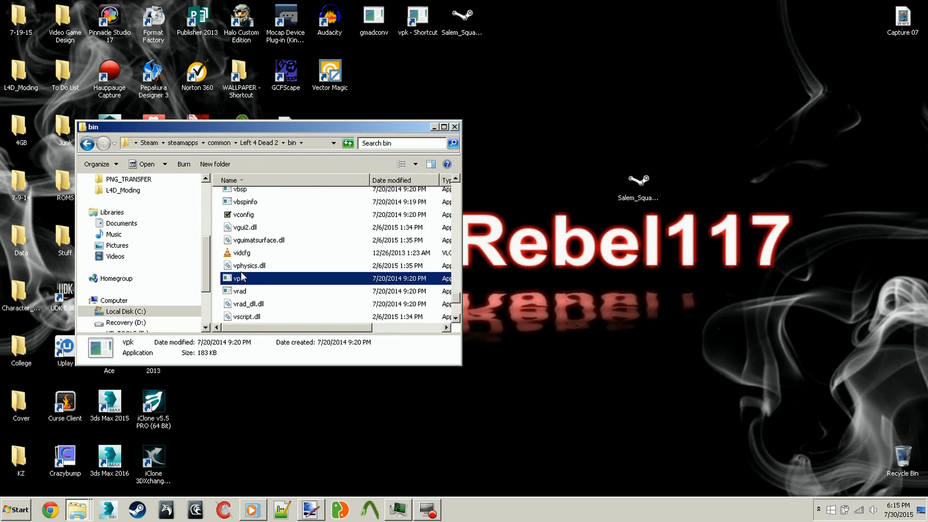
mouse_move(301, 281)
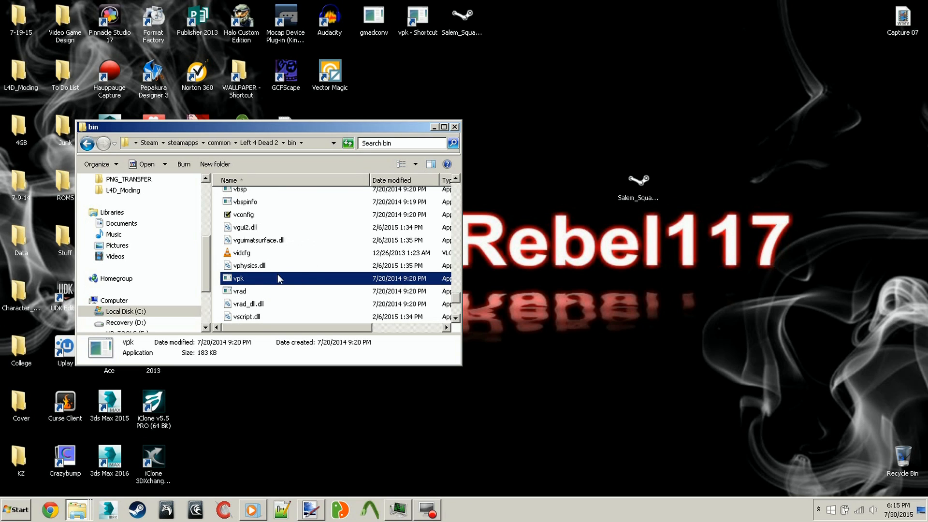
mouse_move(468, 31)
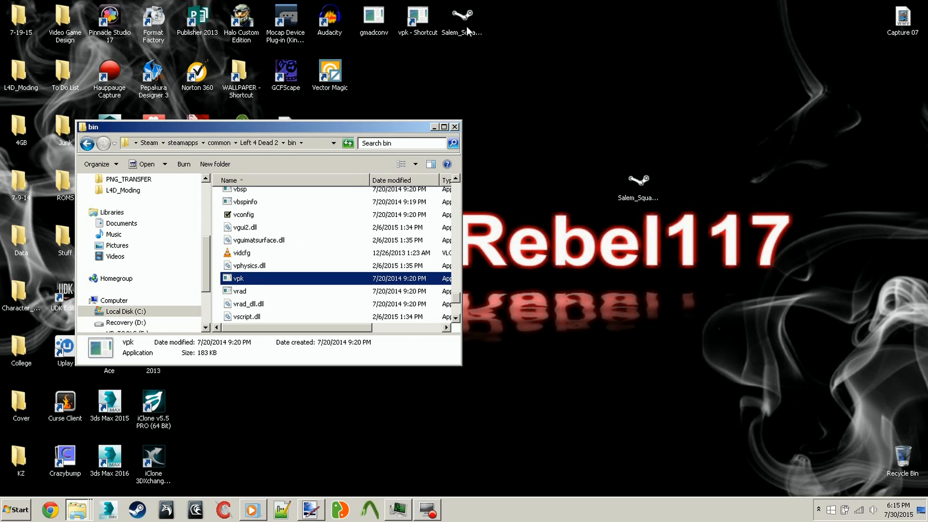
mouse_move(290, 291)
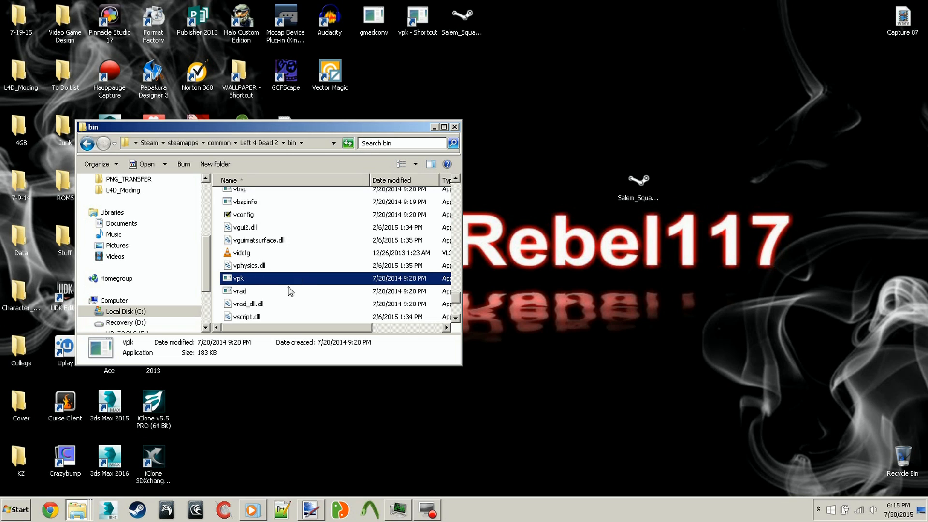
double_click(237, 279)
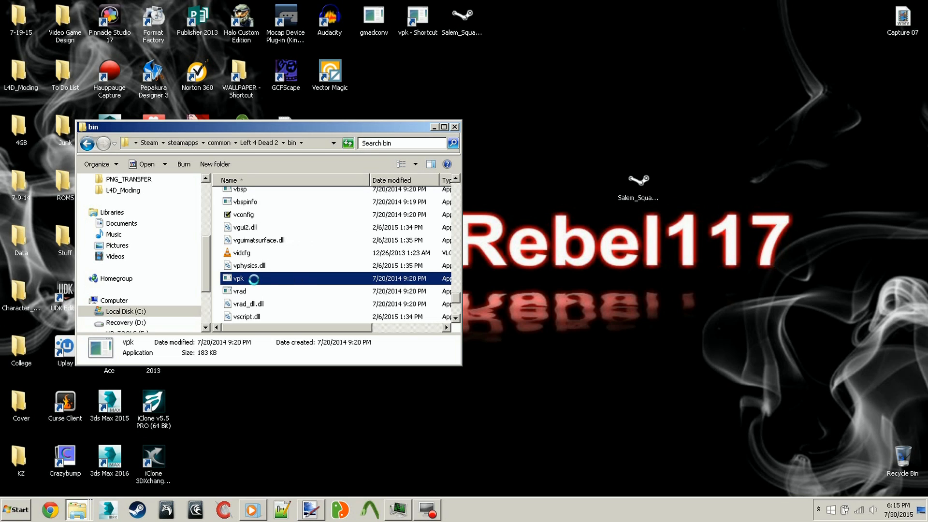
right_click(237, 279)
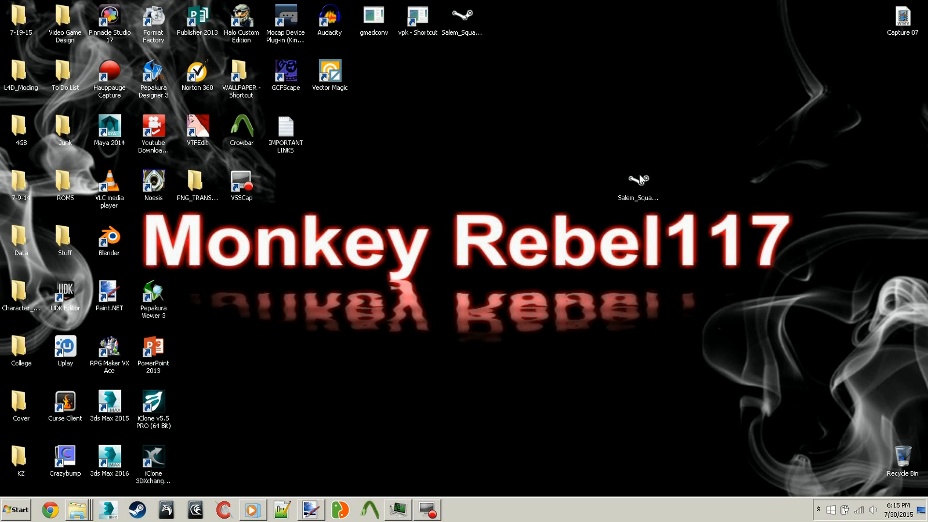
Step: Extract Salem_Squad_CUSTOM_Both_Games with the vpk shortcut and place the new folder beside the .vpk
left_click(637, 183)
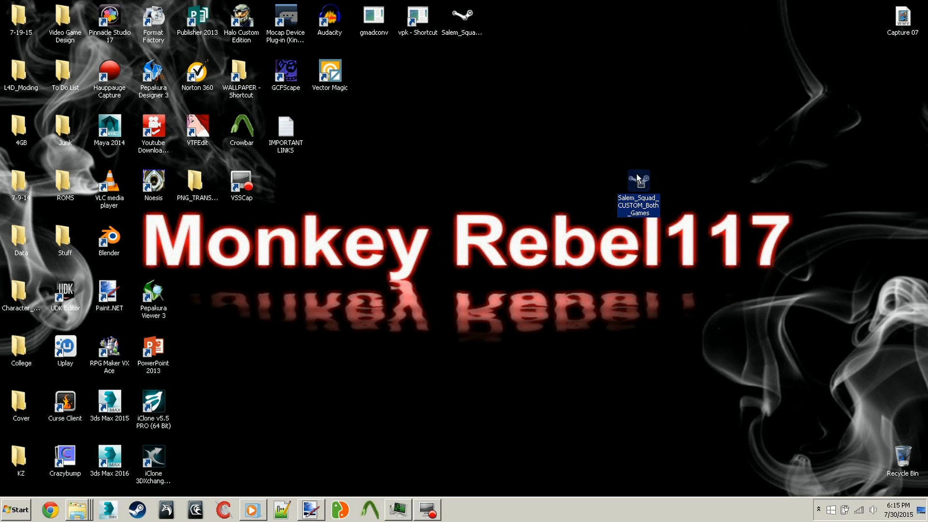
left_click(417, 19)
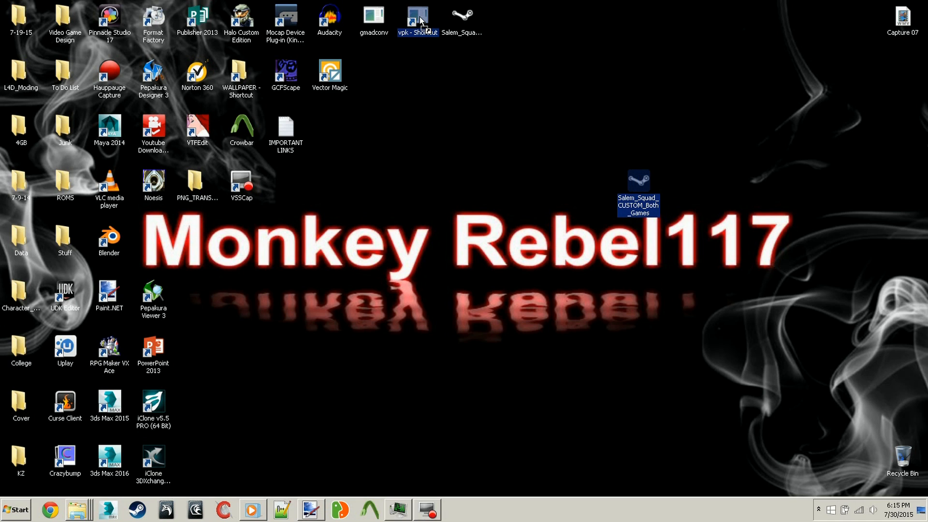
double_click(418, 17)
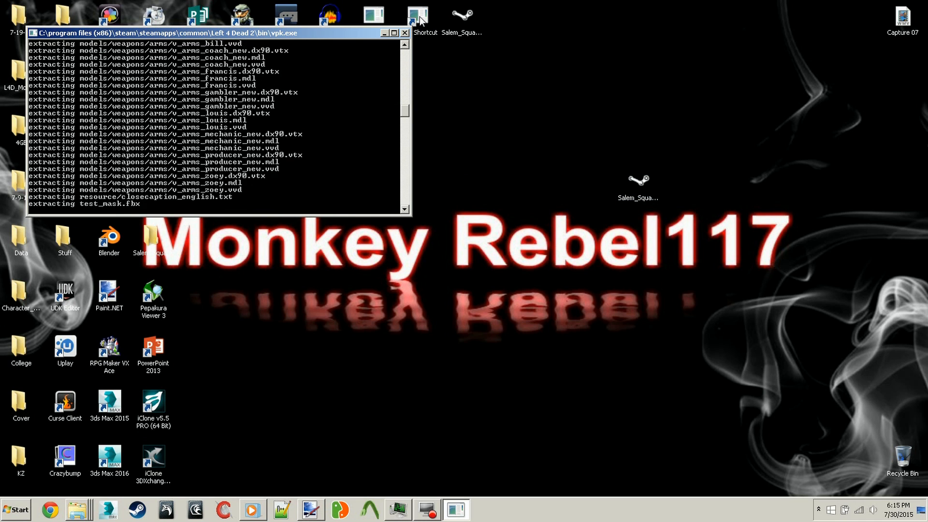
left_click(405, 33)
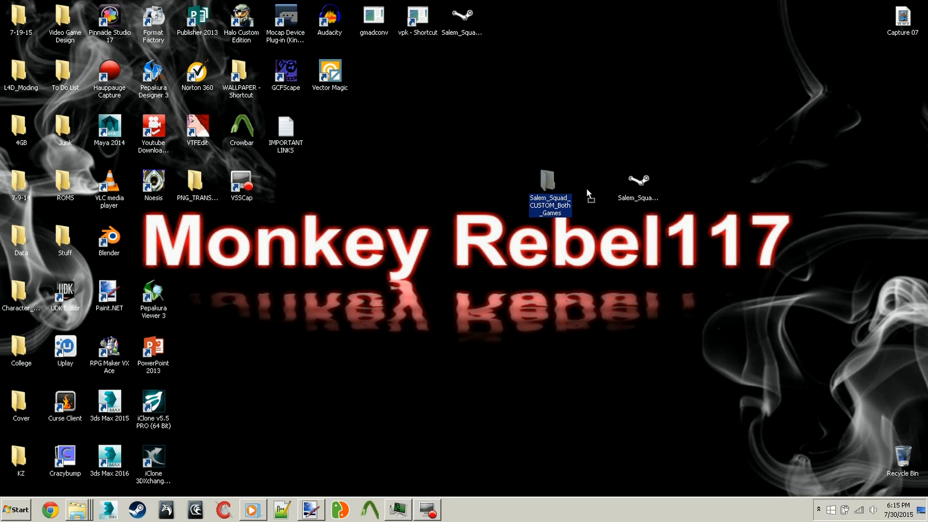
left_click_drag(549, 183, 590, 184)
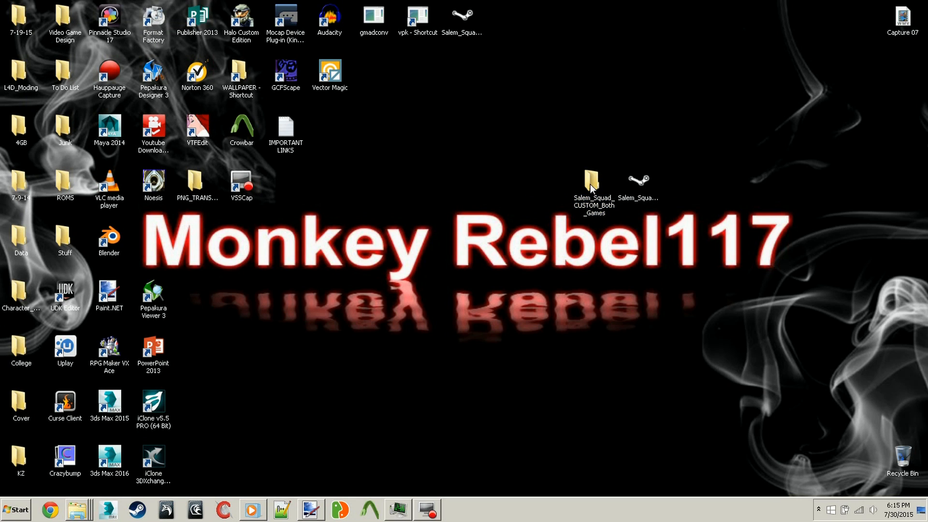
mouse_move(586, 183)
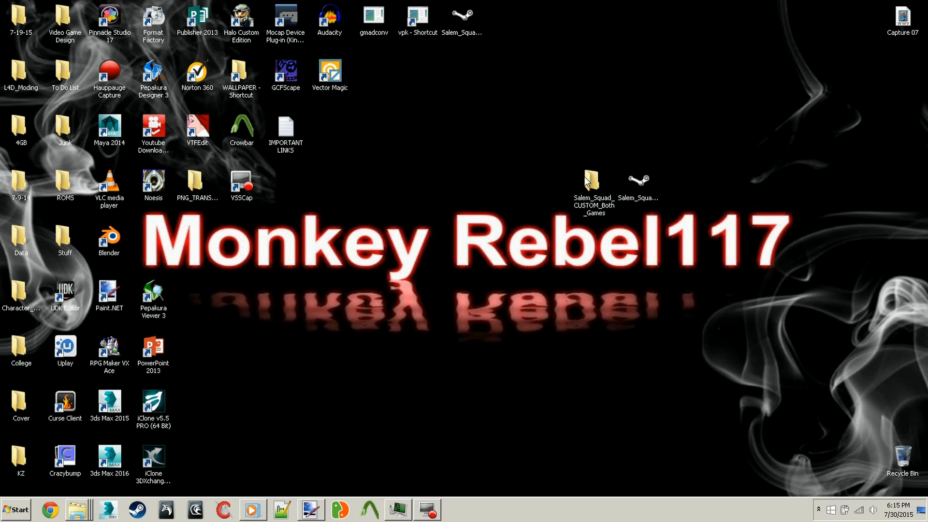
Step: Browse the extracted add-on through materials, models and survivors into the salem folder
double_click(590, 181)
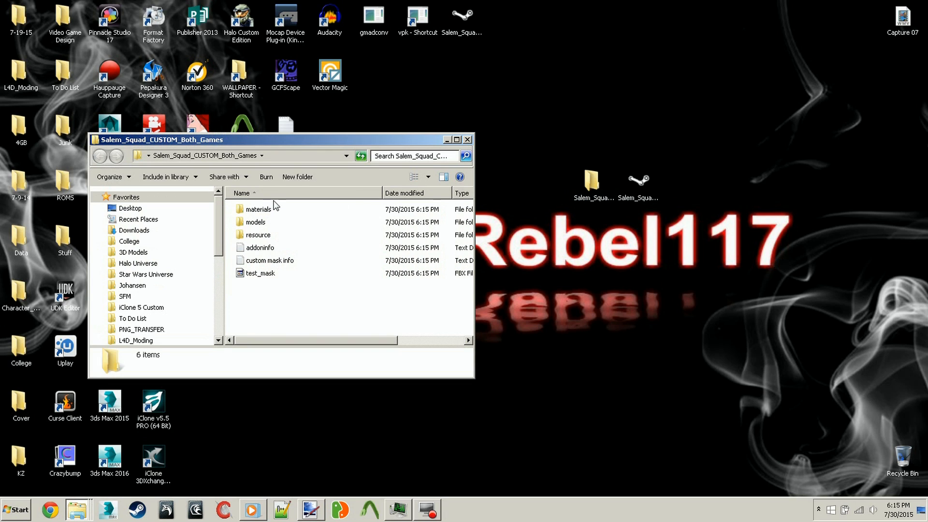
mouse_move(267, 286)
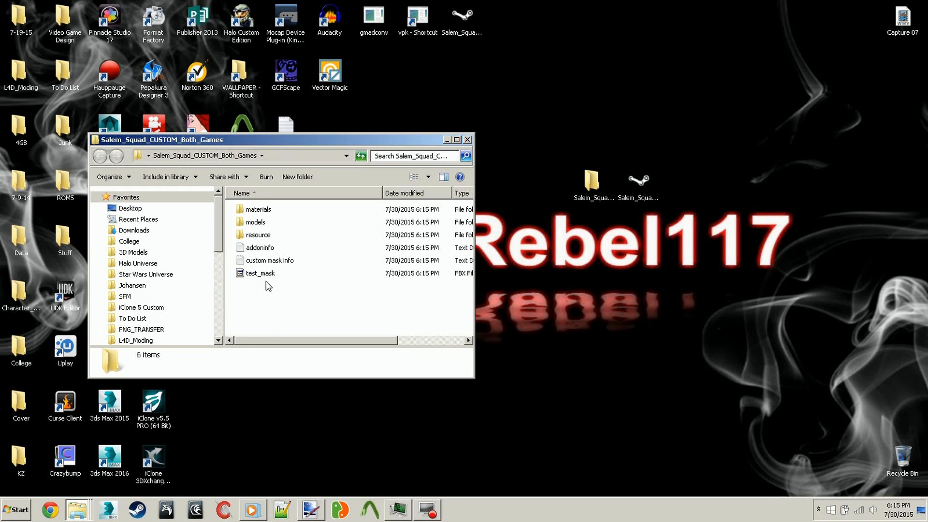
mouse_move(283, 269)
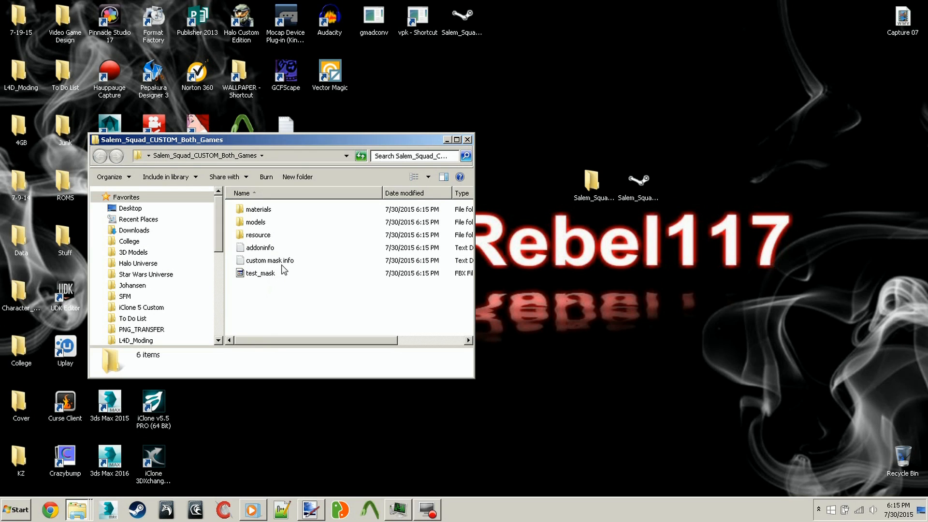
left_click(270, 260)
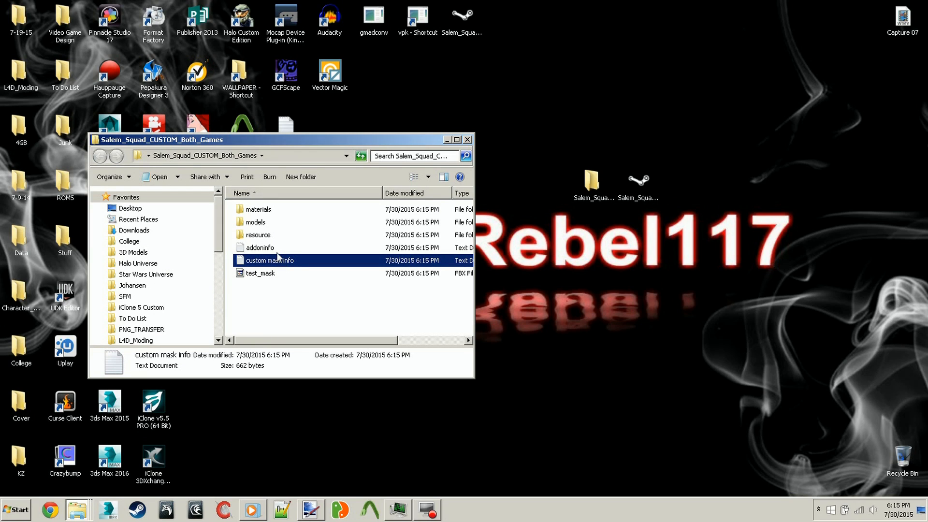
left_click(257, 234)
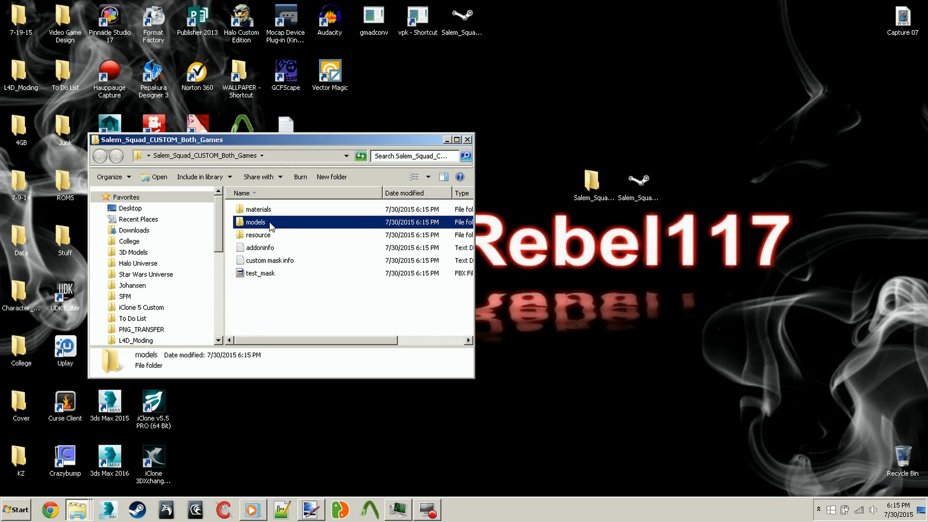
left_click(258, 208)
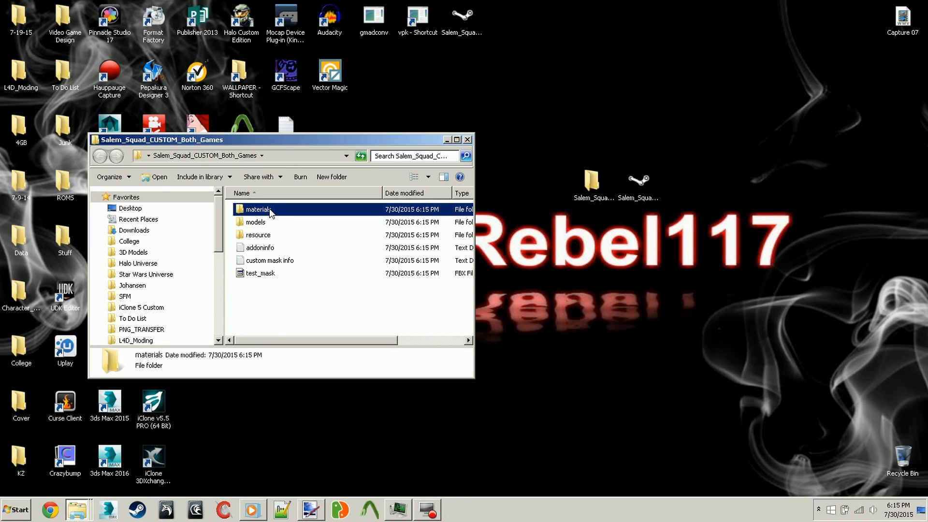
double_click(255, 222)
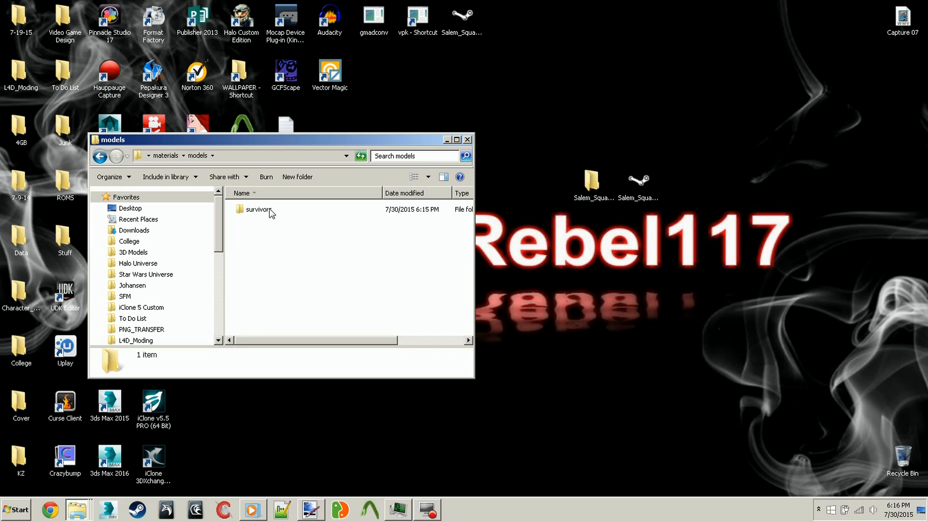
left_click(257, 209)
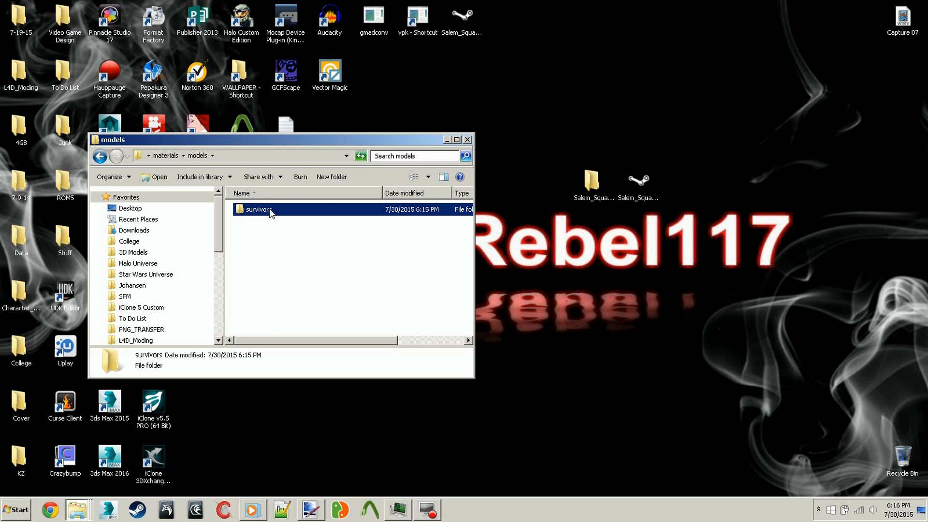
double_click(257, 209)
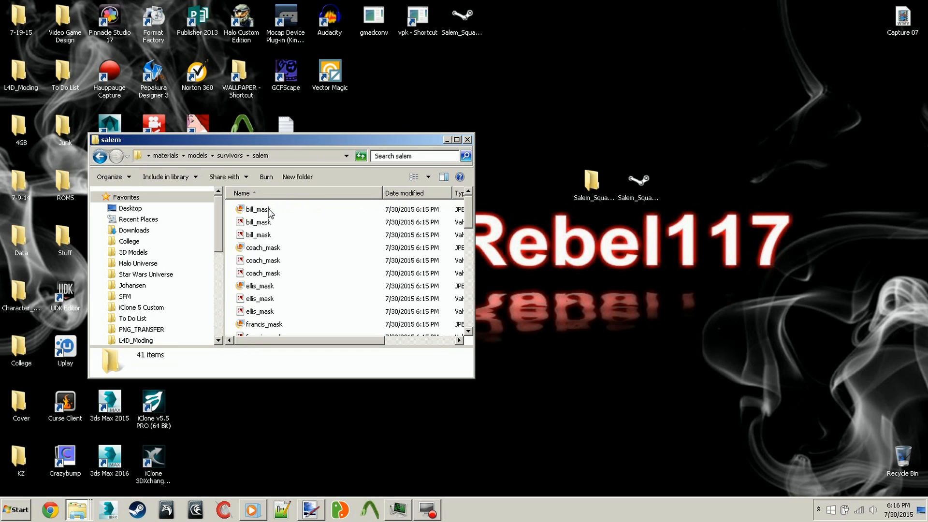
mouse_move(279, 290)
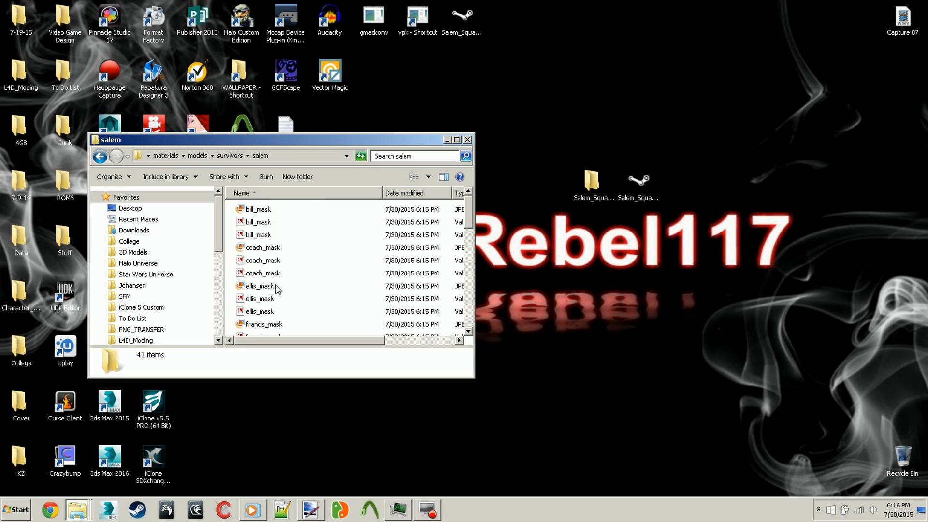
Step: Inspect the bill_mask material and texture files in the salem folder
left_click(260, 214)
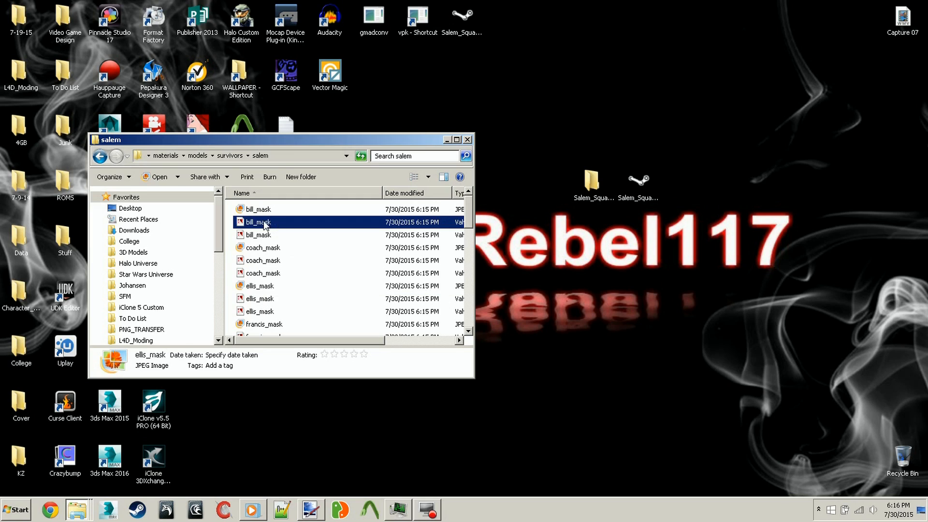
left_click(257, 222)
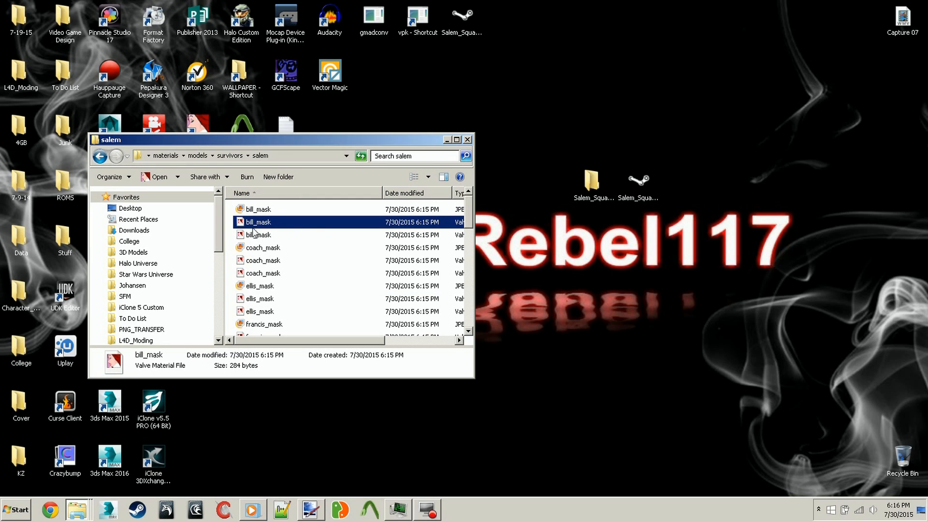
left_click(257, 234)
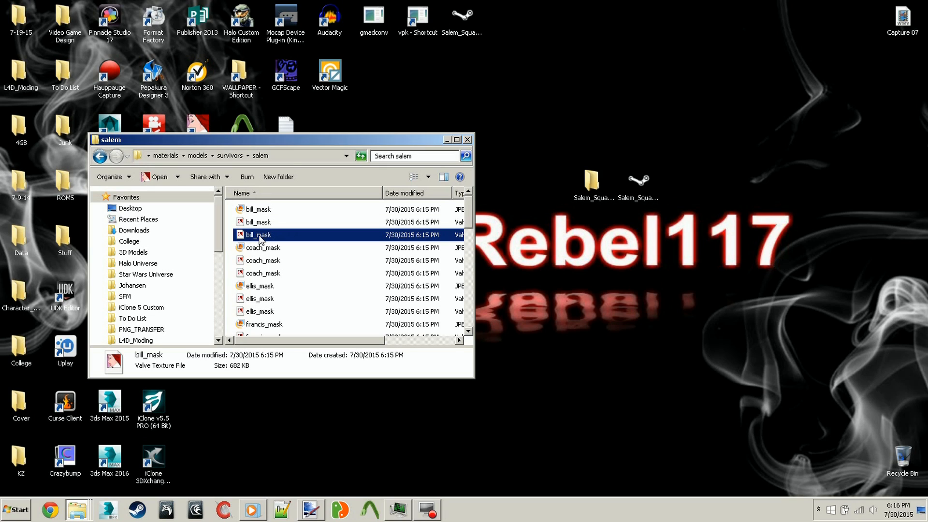
left_click(257, 209)
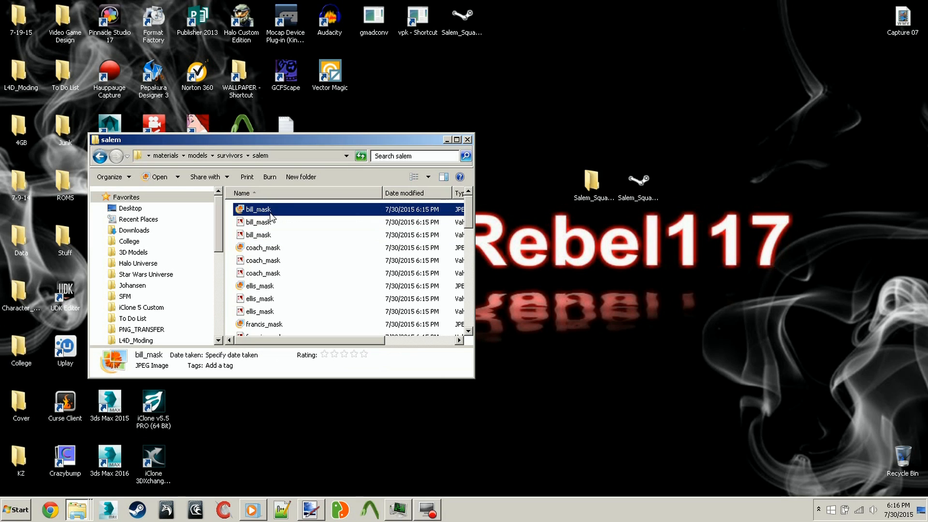
mouse_move(326, 425)
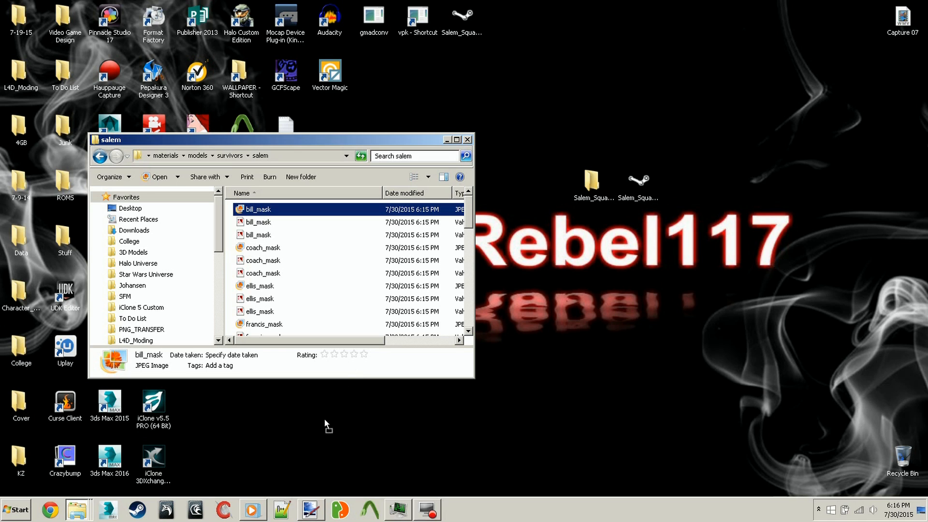
mouse_move(365, 439)
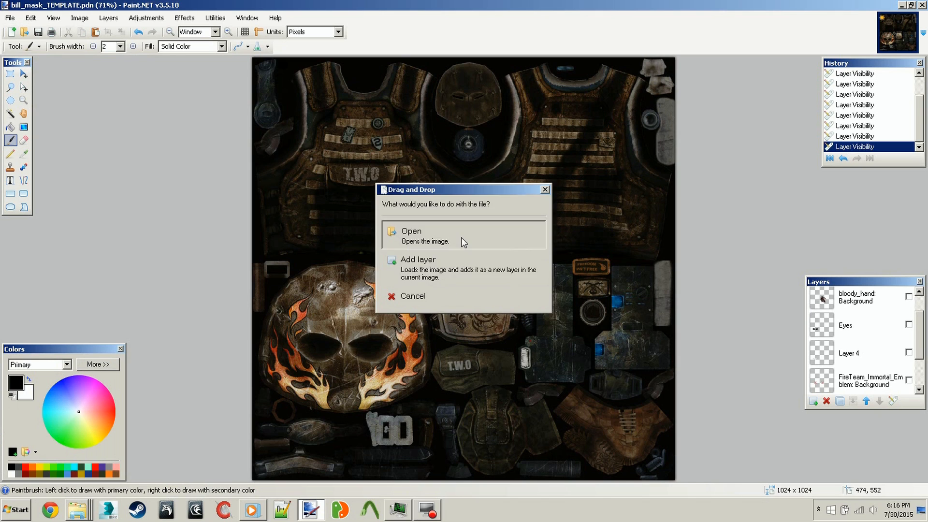
Step: Close the separately opened bill_mask image and make the template's custom mask and logo layers visible
left_click(411, 231)
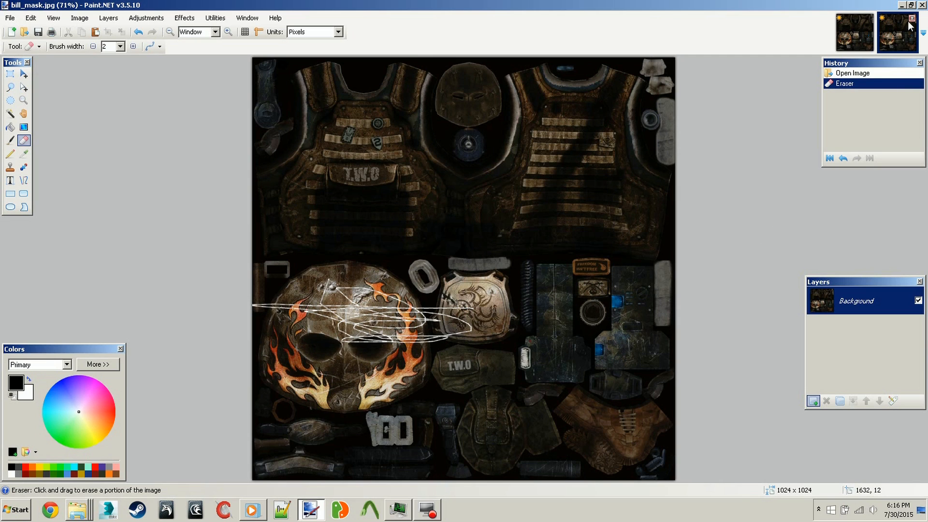
left_click(921, 5)
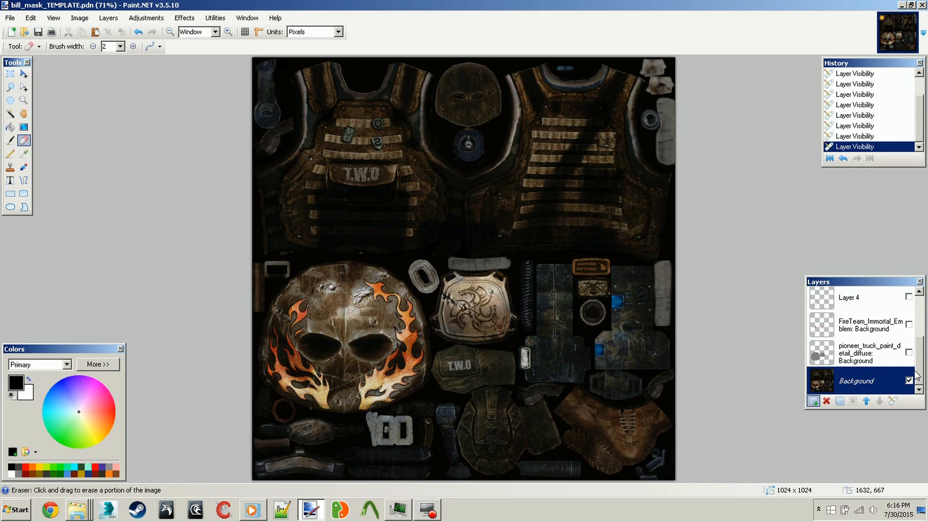
left_click(909, 301)
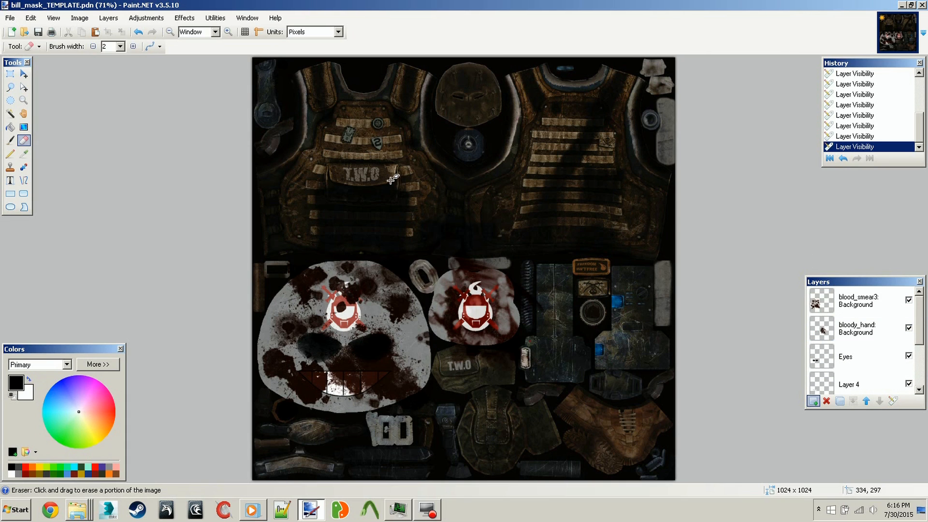
left_click(10, 18)
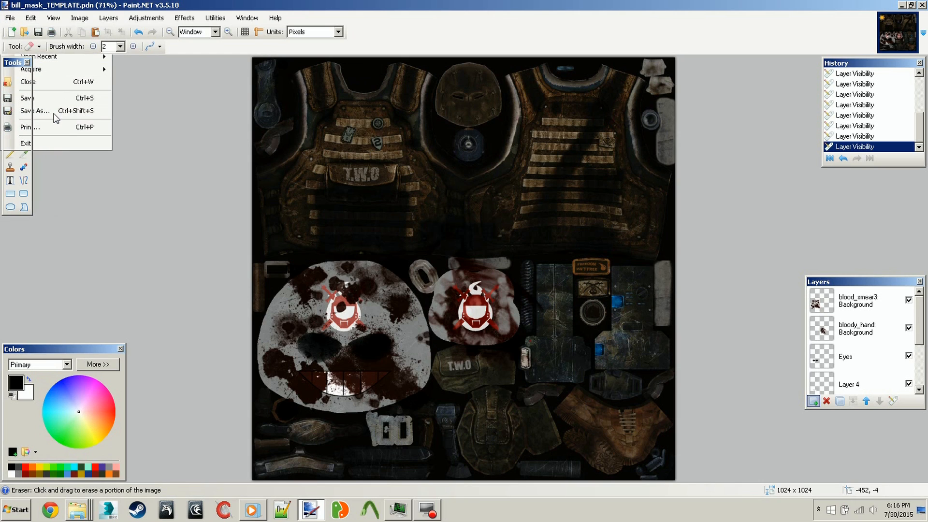
Step: In Save As, browse to materials\models\survivors\salem and pick bill_mask as the JPEG to overwrite
left_click(36, 110)
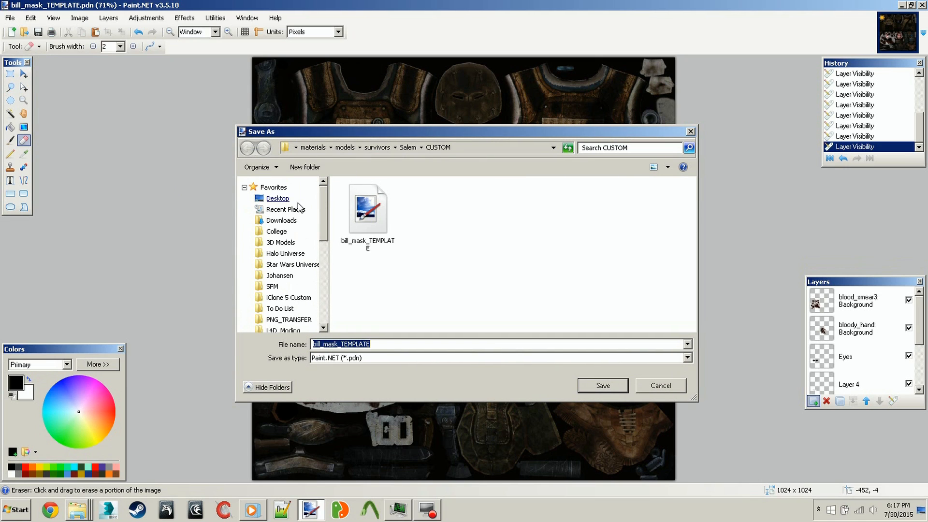
left_click(277, 199)
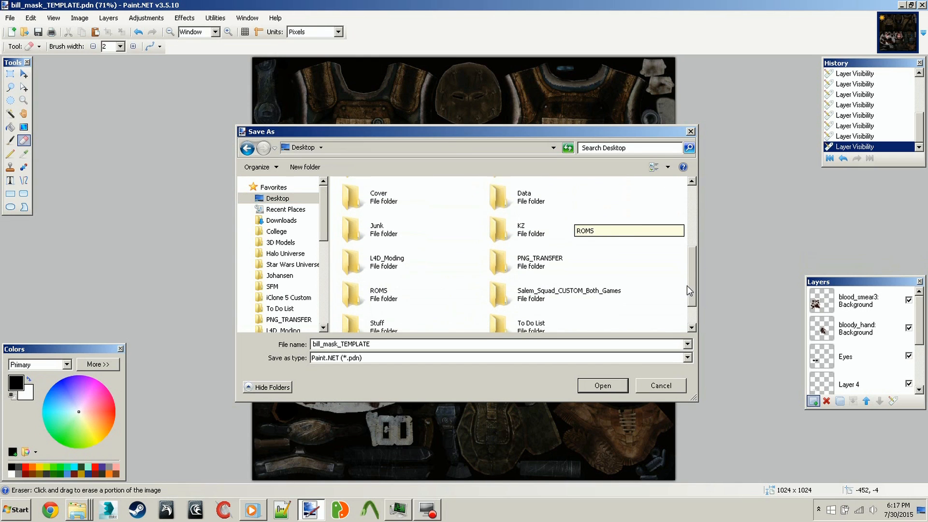
scroll("down", 3)
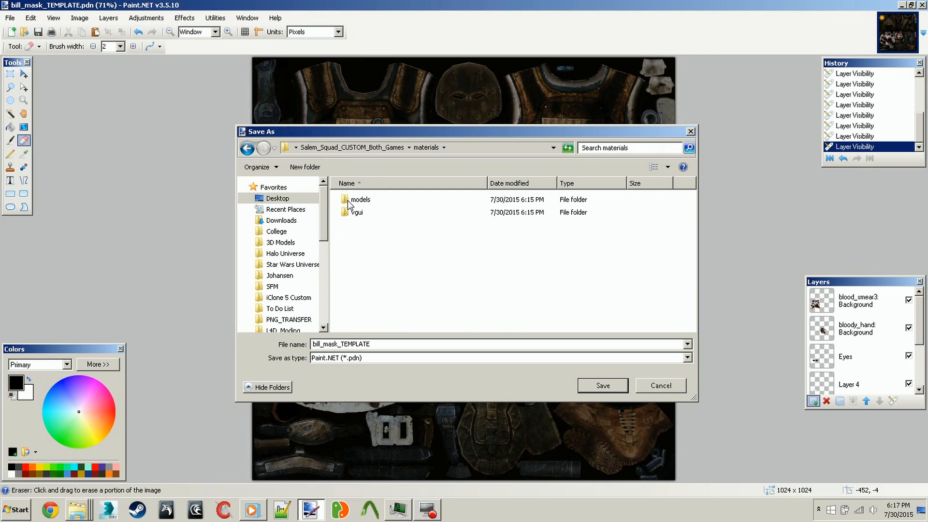
double_click(360, 199)
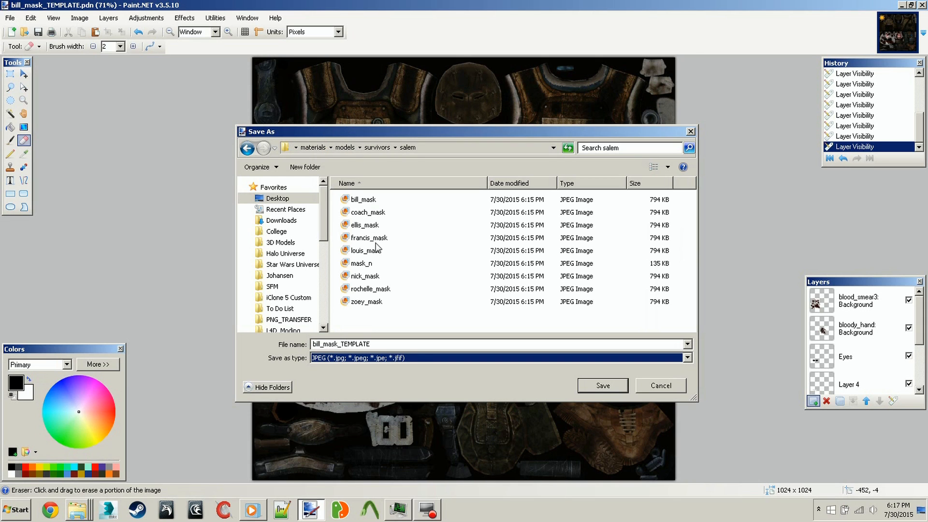
left_click(362, 199)
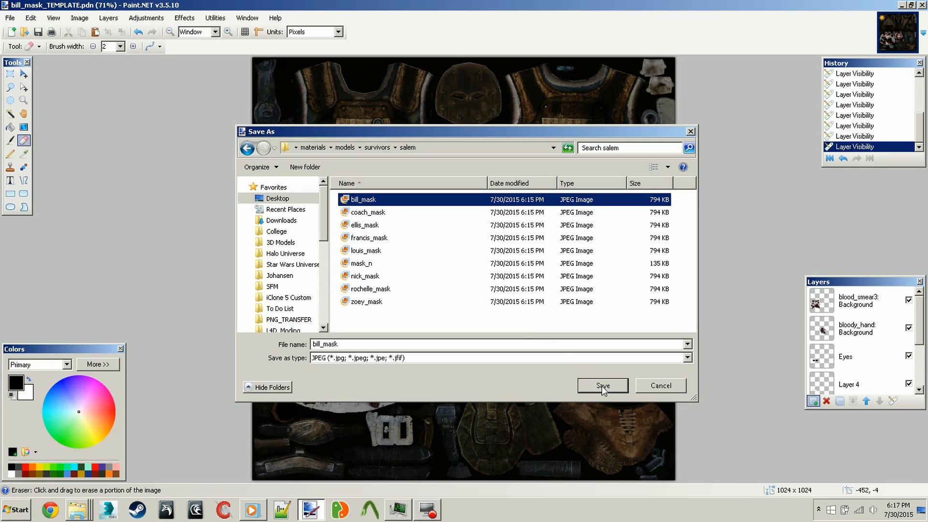
Step: Save over bill_mask.jpg at quality 100, flattening the layers
left_click(602, 386)
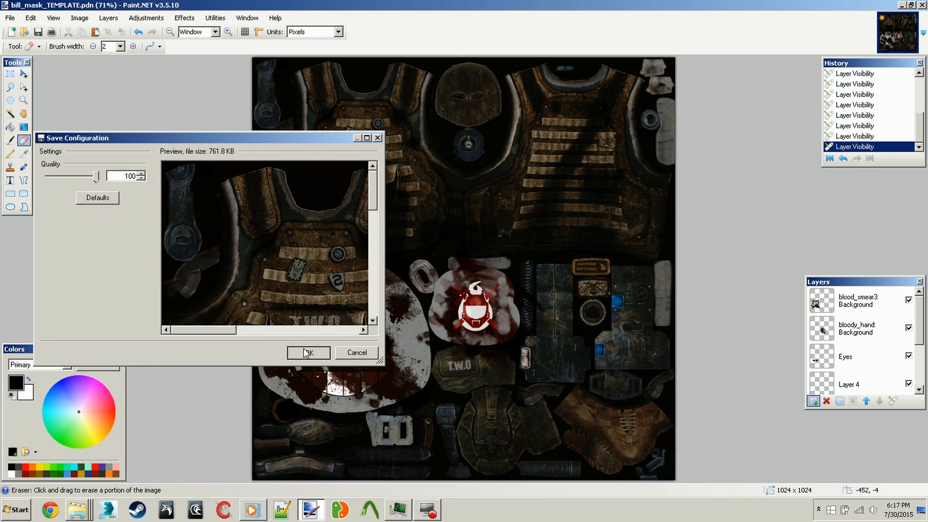
left_click(308, 352)
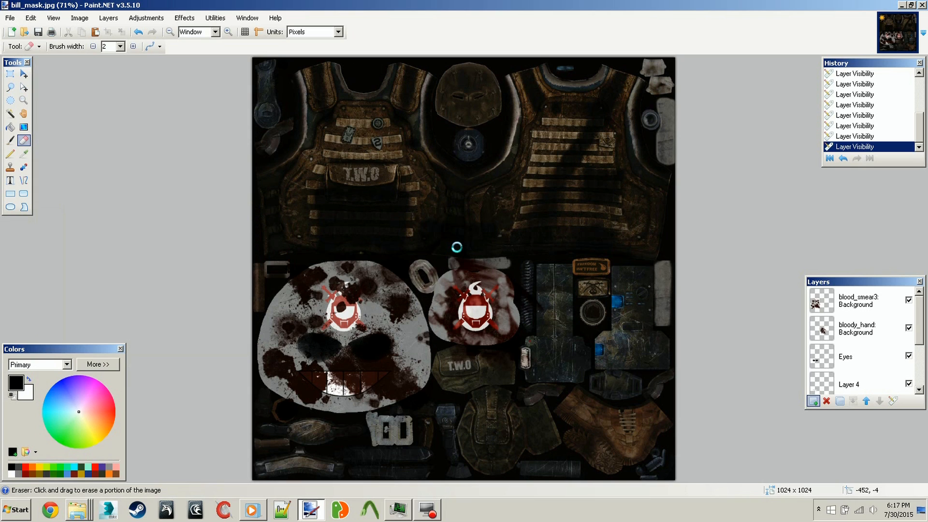
key("ctrl+s")
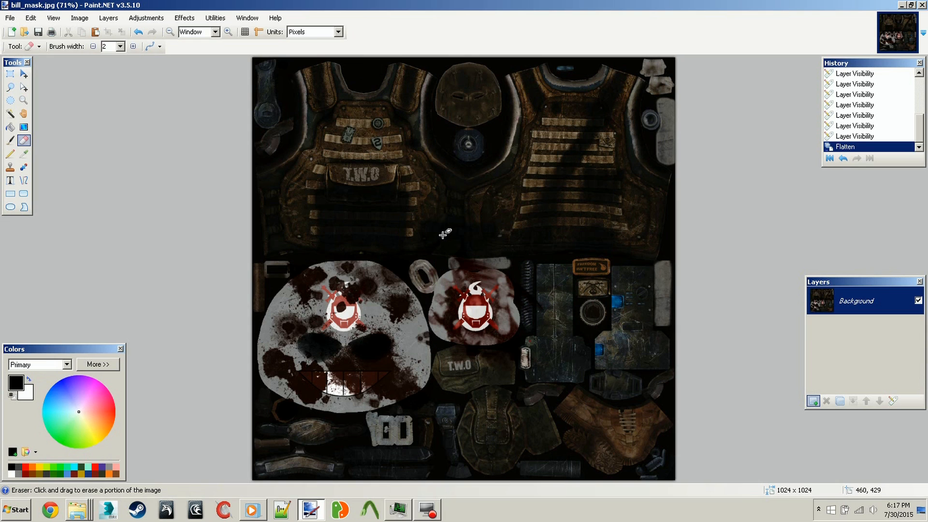
mouse_move(908, 9)
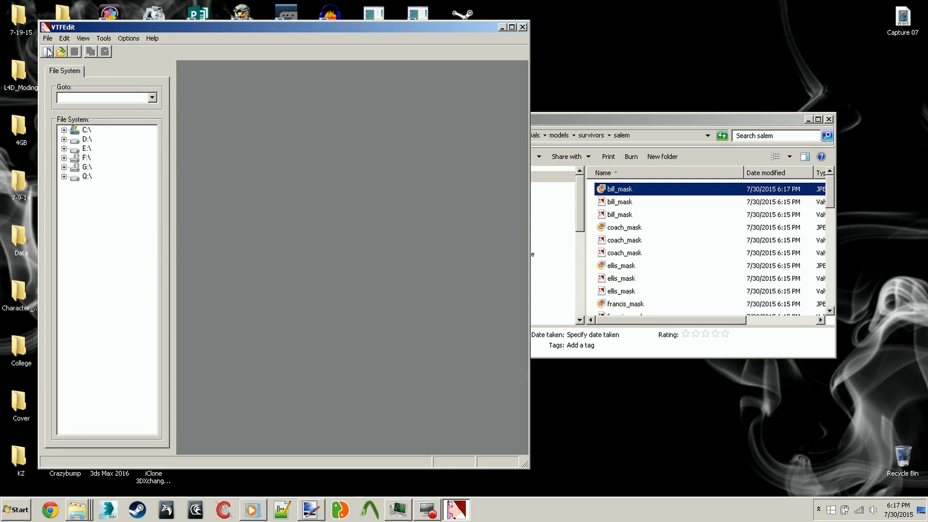
mouse_move(697, 135)
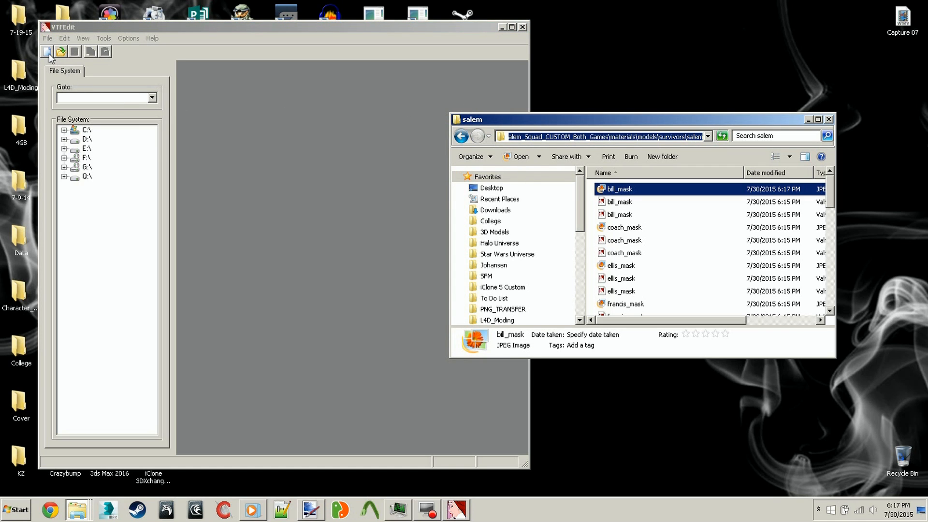
Step: Import bill_mask.jpg from the salem folder as a new texture, accepting the default VTF options
left_click(48, 52)
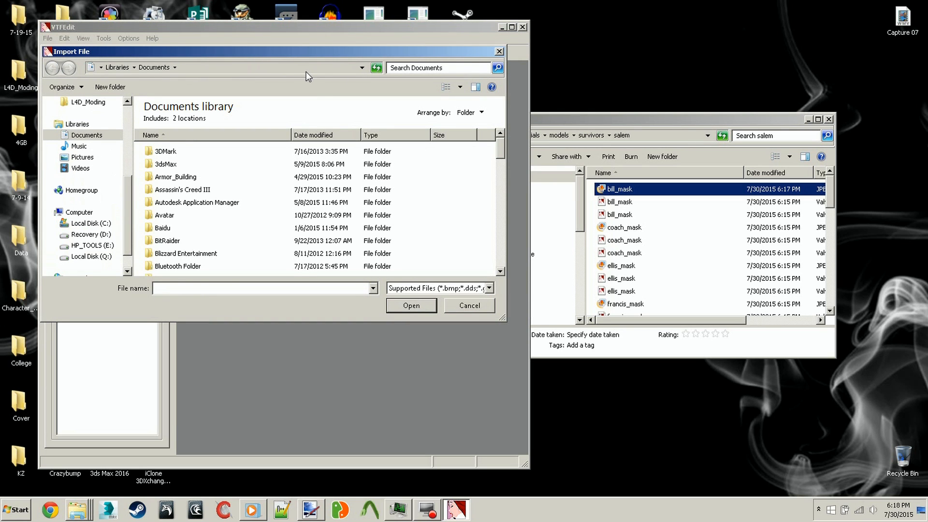
left_click(236, 68)
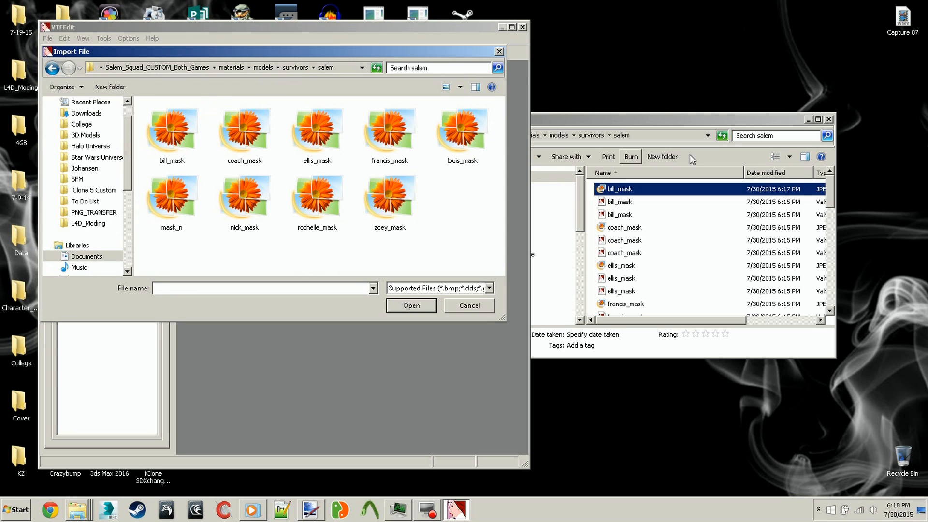
mouse_move(466, 189)
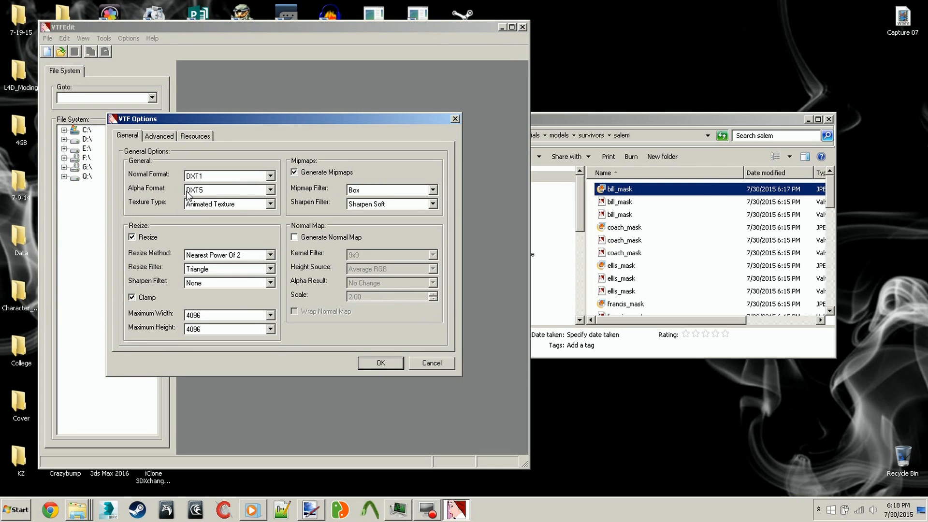
mouse_move(294, 241)
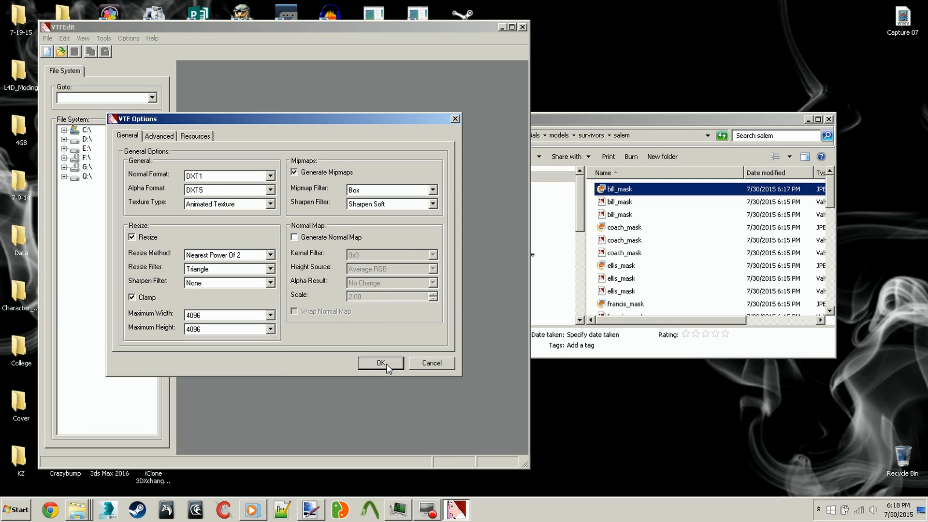
left_click(381, 363)
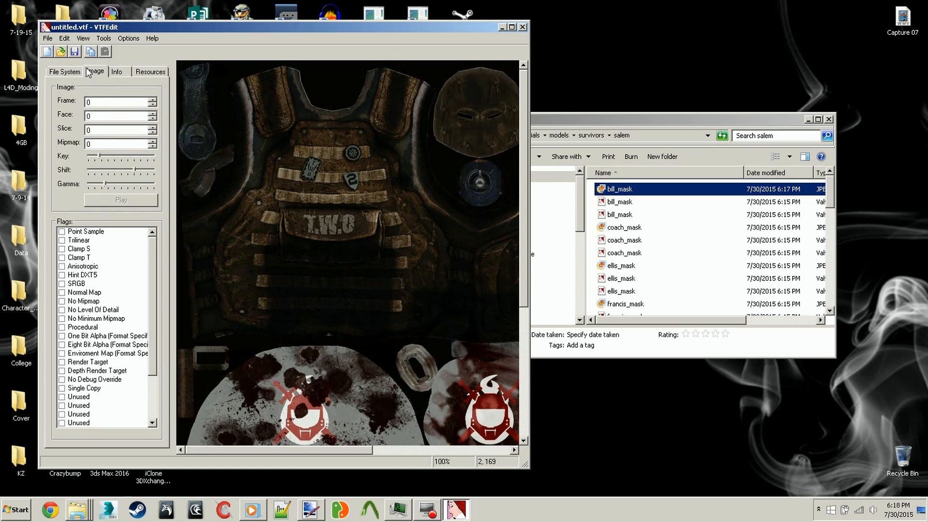
Step: Save the texture as bill_mask.vtf in the salem folder, replacing the existing file
left_click(74, 52)
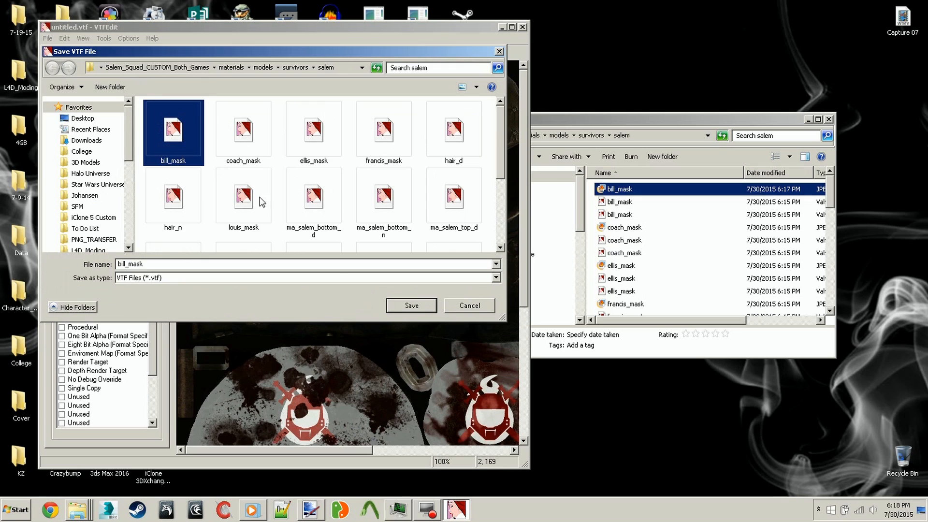
mouse_move(461, 166)
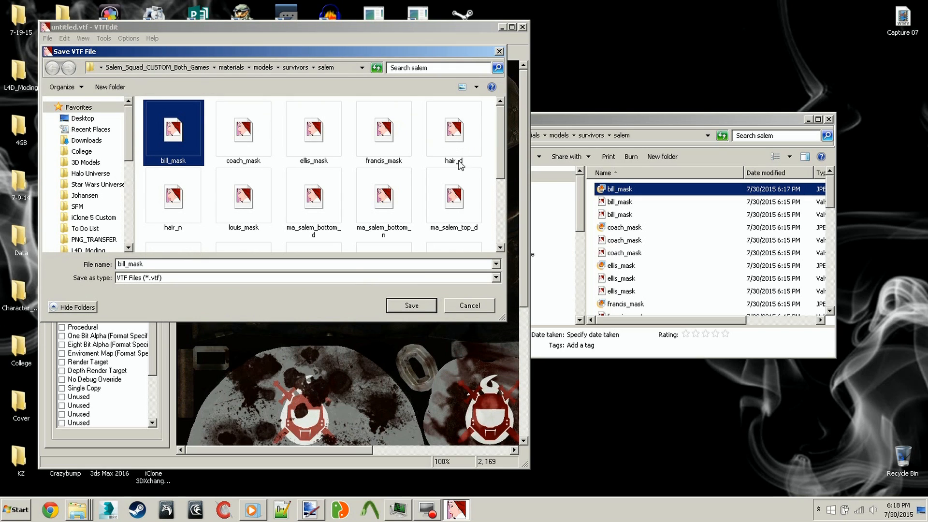
left_click(411, 306)
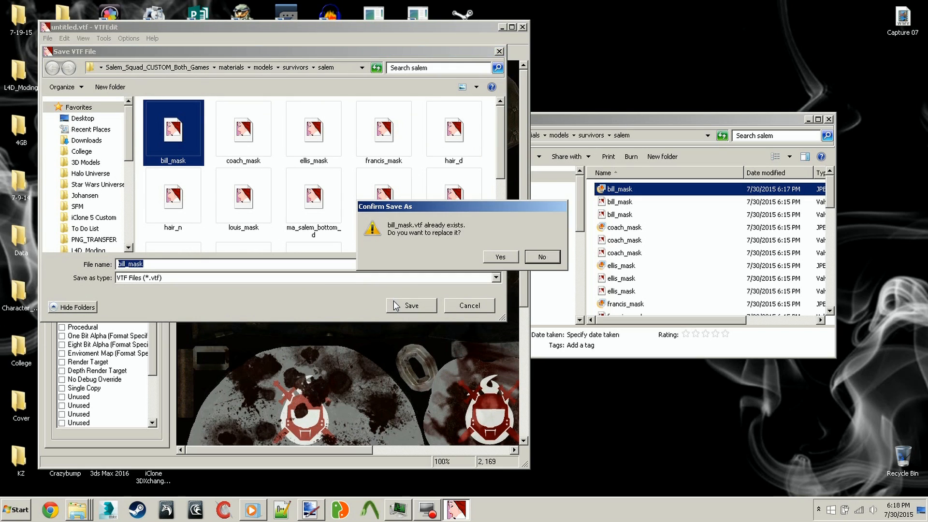
mouse_move(503, 254)
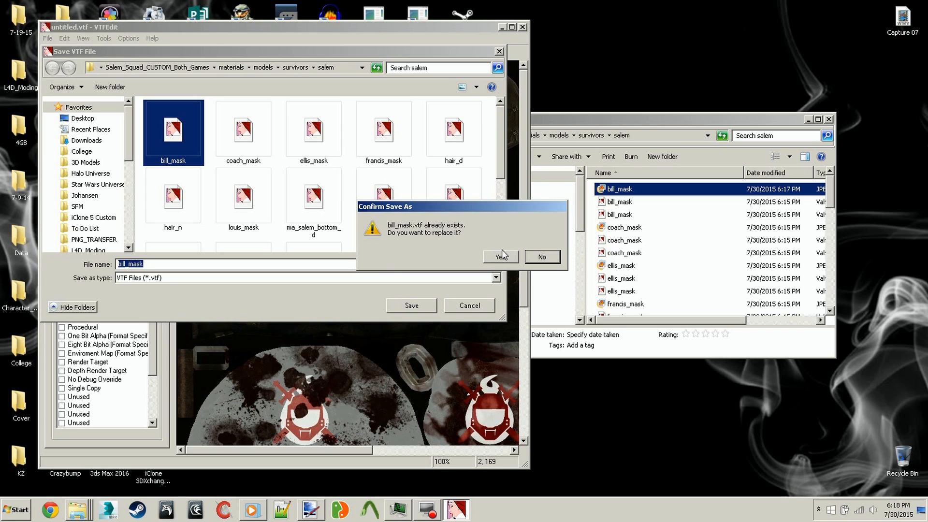
left_click(497, 256)
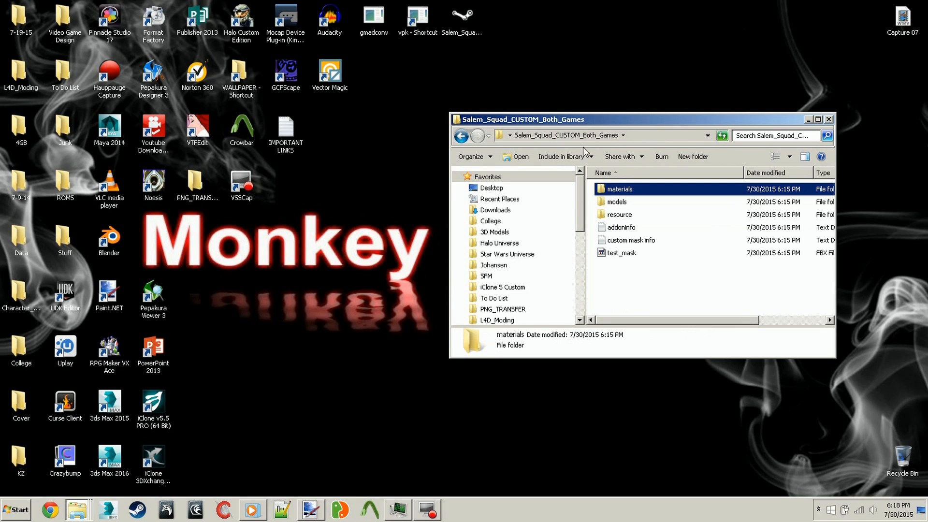
Step: Edit the addoninfo text file, entering 'My CUST' for the add-on description
double_click(622, 227)
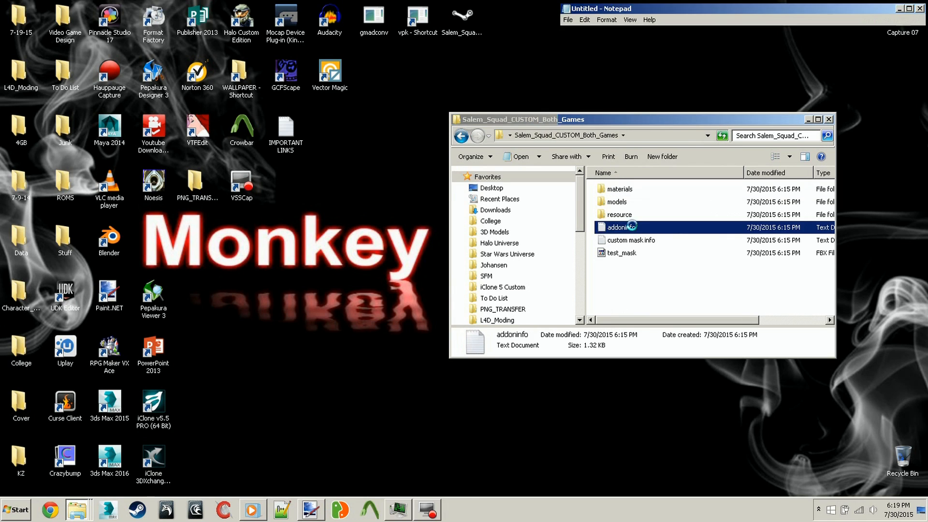
double_click(620, 226)
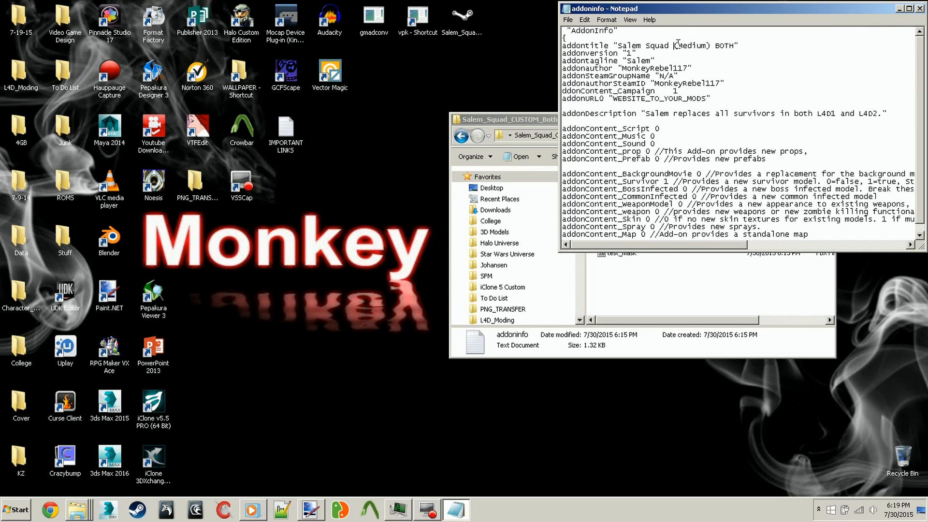
type("My CUST")
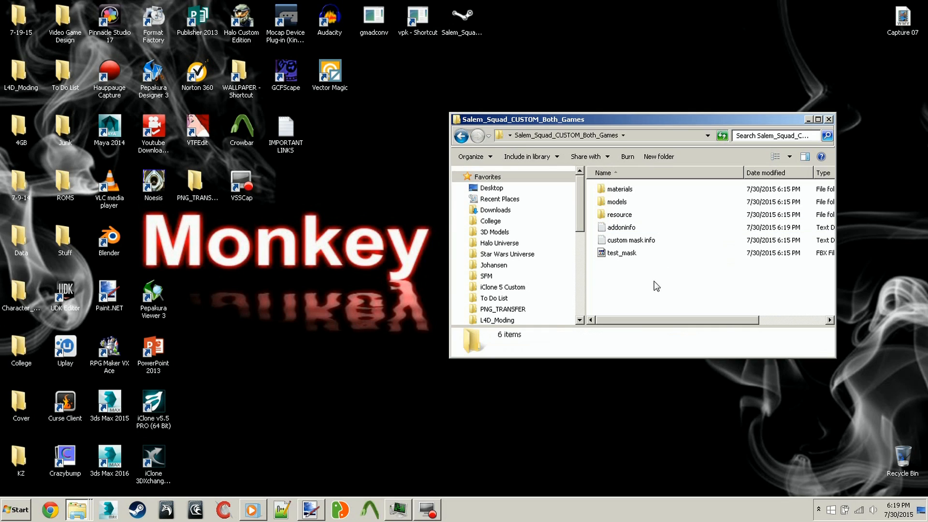
mouse_move(603, 307)
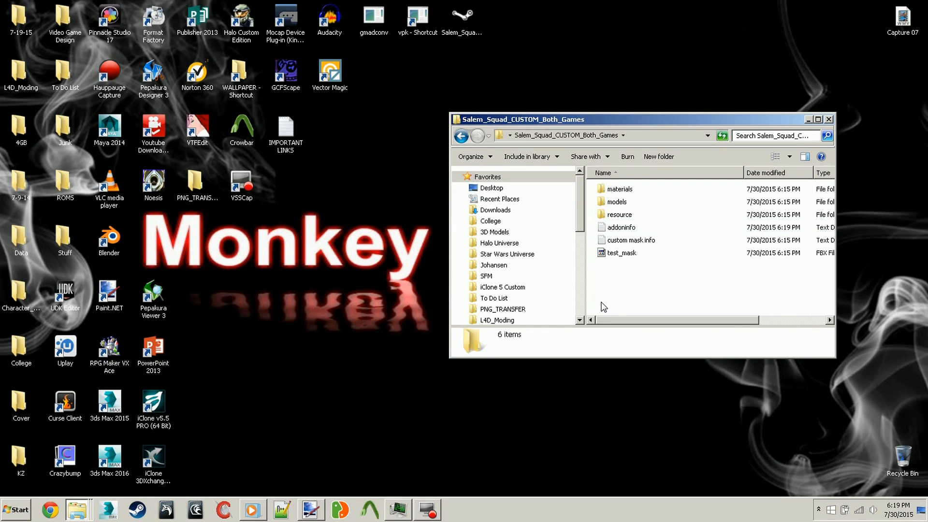
mouse_move(649, 278)
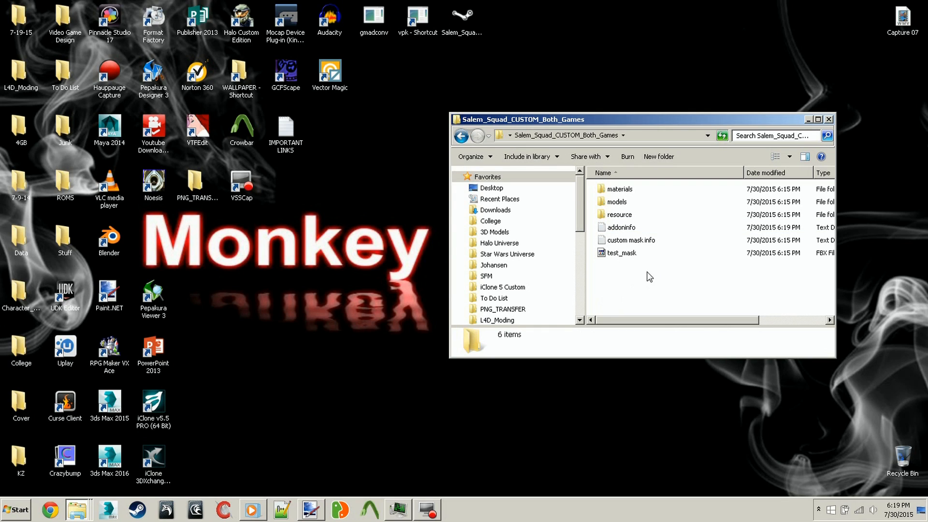
Step: Point out the test_mask model file, then read and close the custom mask info notes
left_click(622, 252)
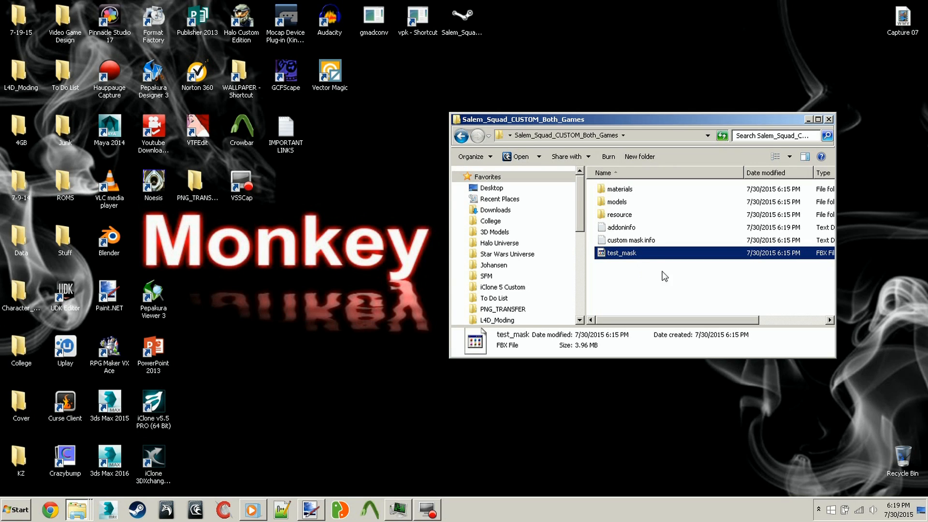
mouse_move(705, 296)
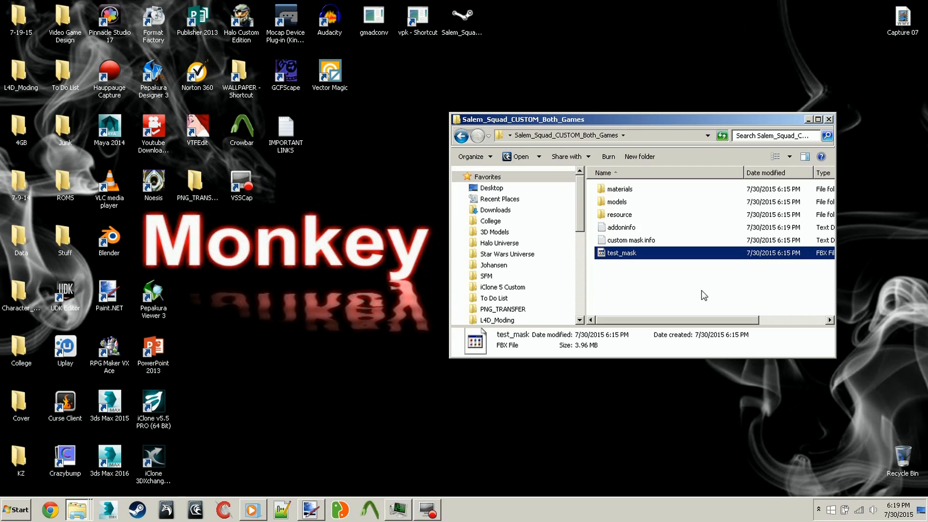
left_click(692, 297)
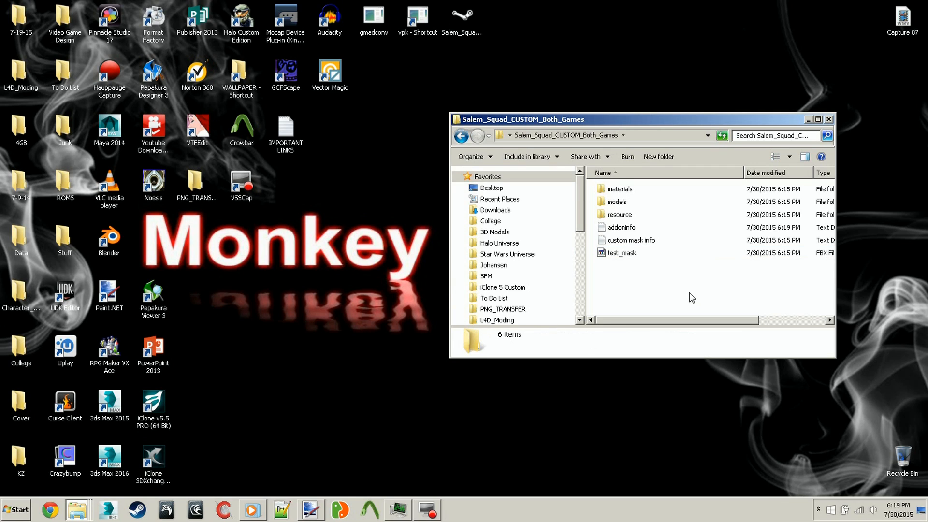
mouse_move(649, 237)
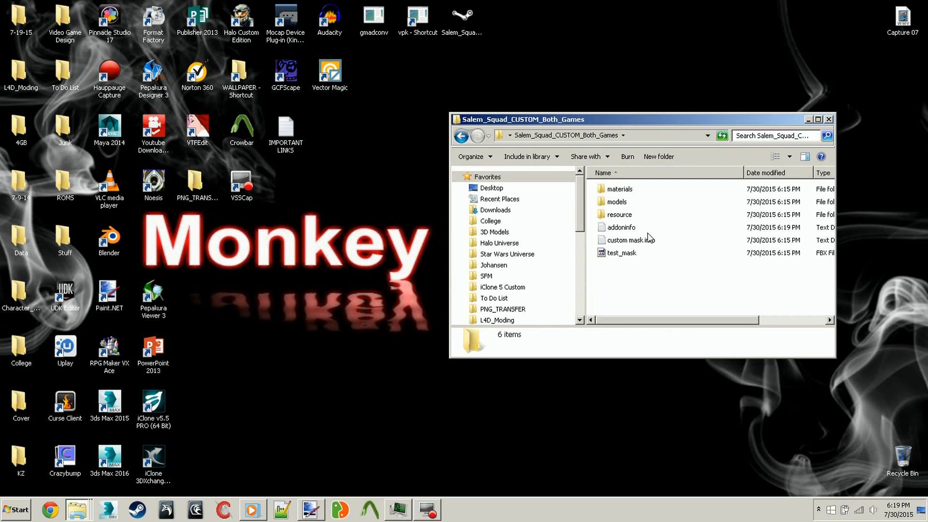
double_click(630, 239)
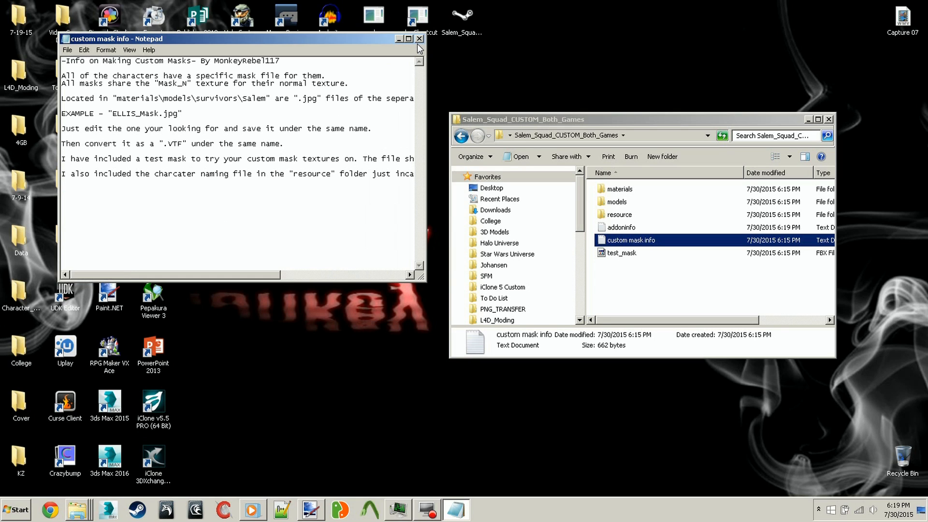
left_click(420, 39)
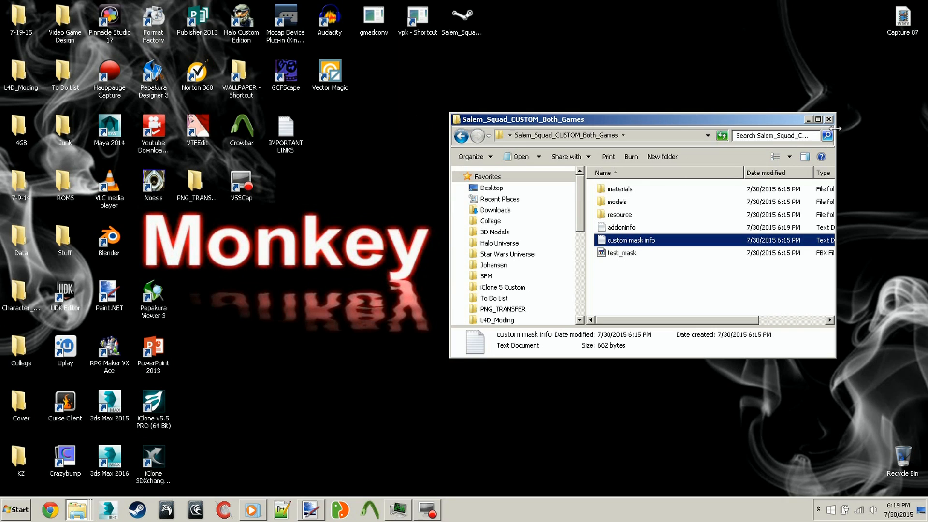
Step: Delete the old desktop VPK and repack the Salem_Squad_CUSTOM_Both_Games folder through vpk.exe
left_click(829, 119)
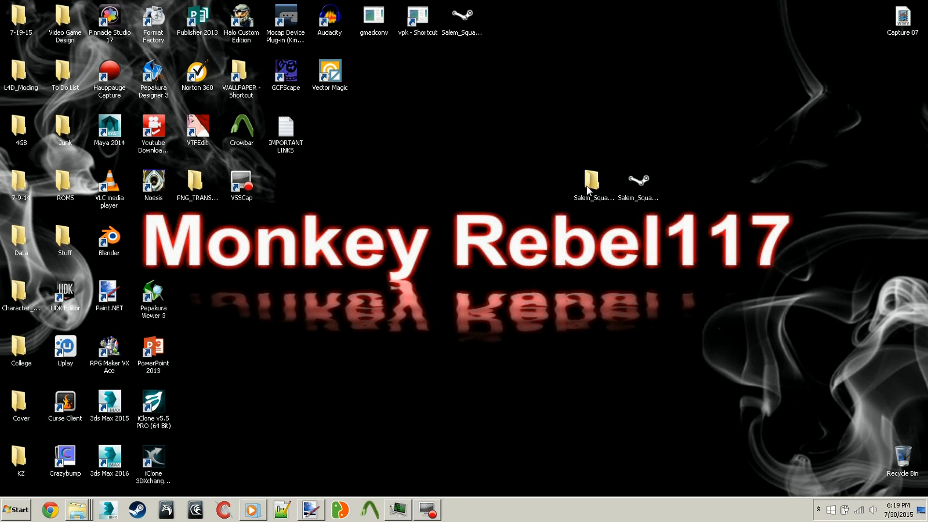
left_click(637, 180)
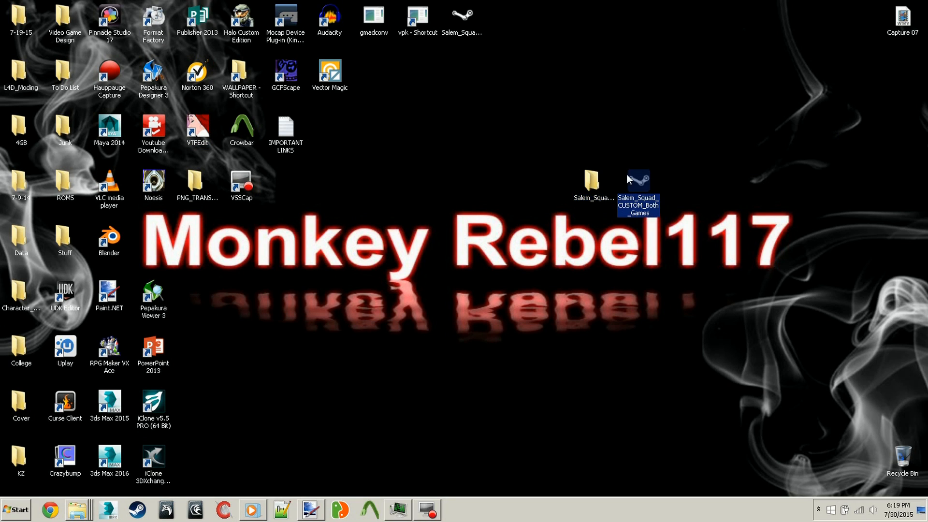
mouse_move(858, 423)
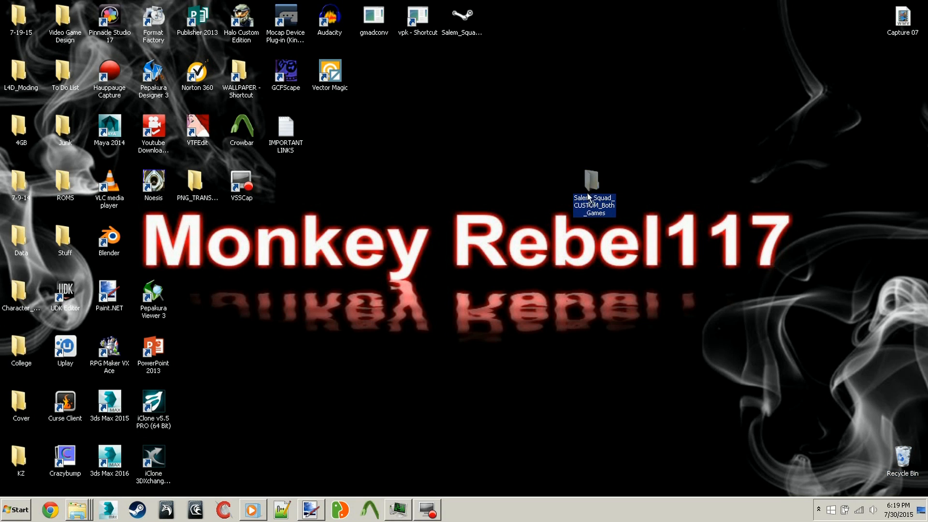
left_click(418, 17)
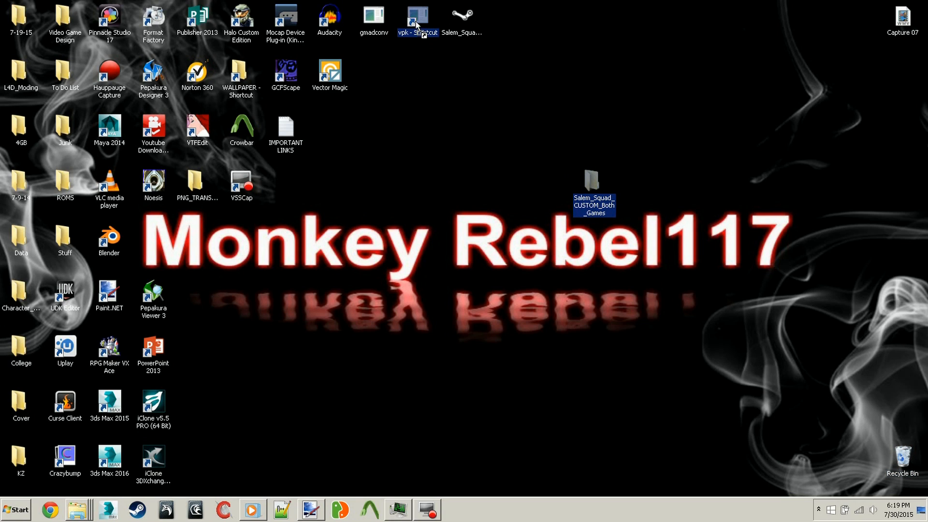
double_click(417, 18)
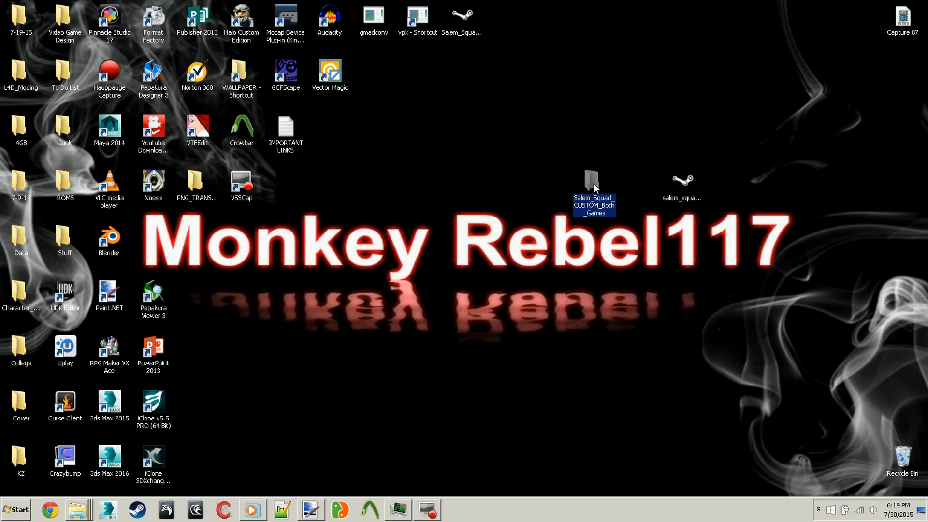
mouse_move(643, 219)
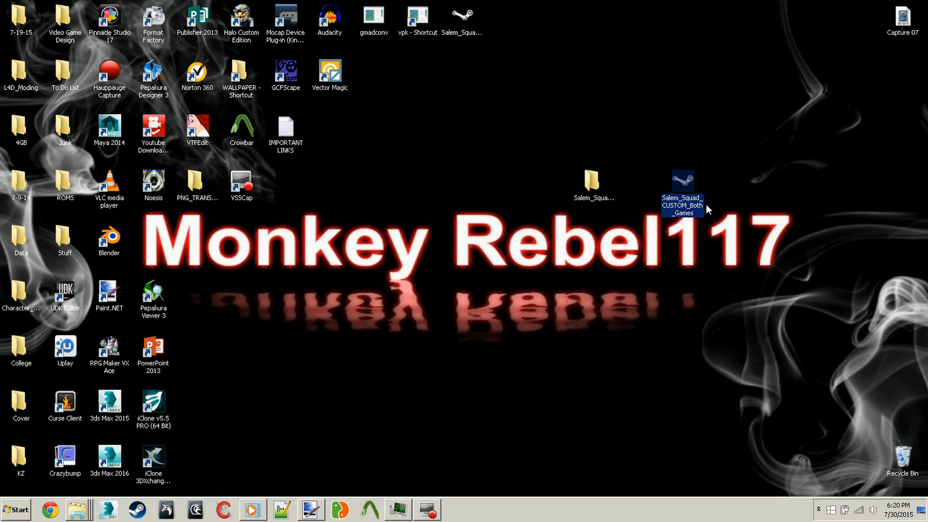
mouse_move(720, 204)
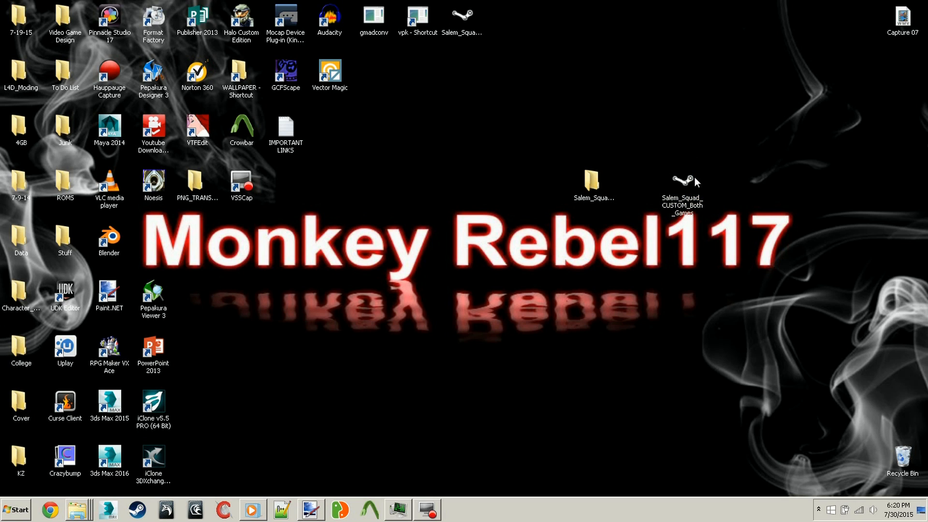
Step: Navigate to Left 4 Dead 2\left4dead2\addons and move the new VPK into it
left_click(681, 185)
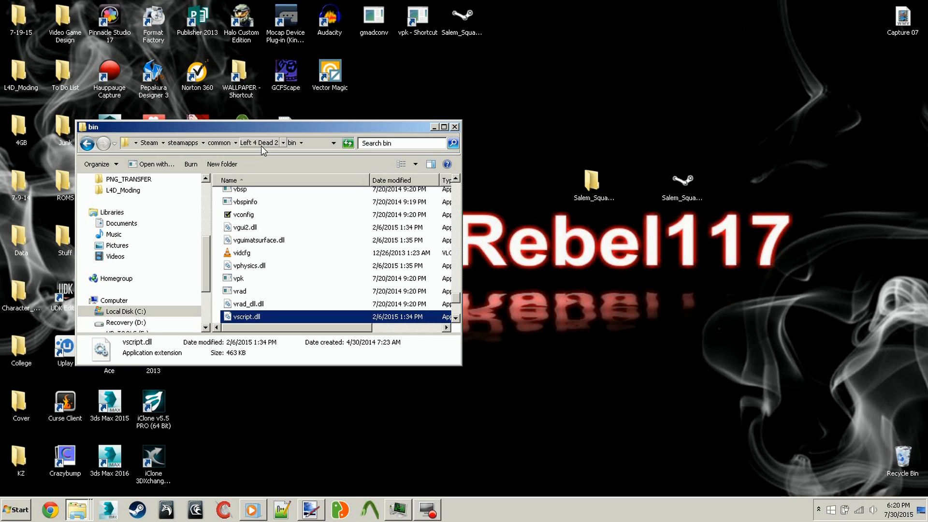
left_click(257, 143)
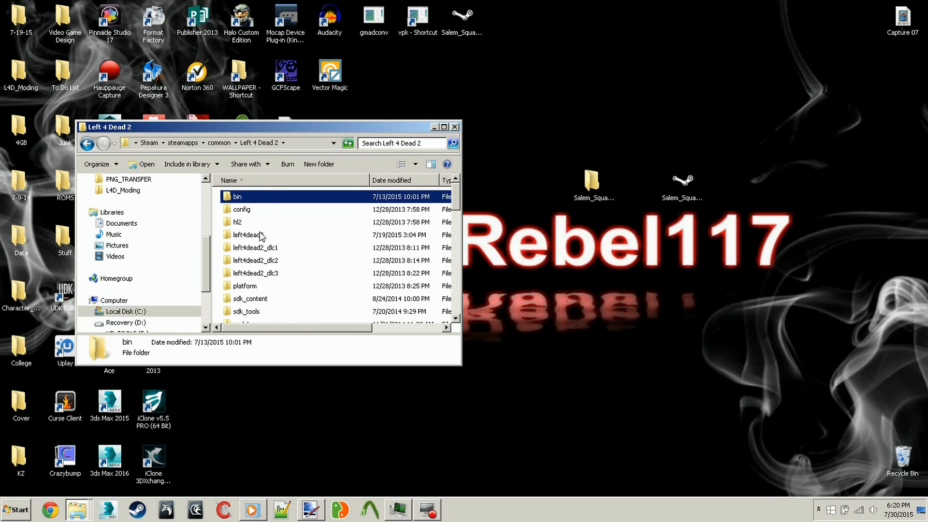
left_click(246, 235)
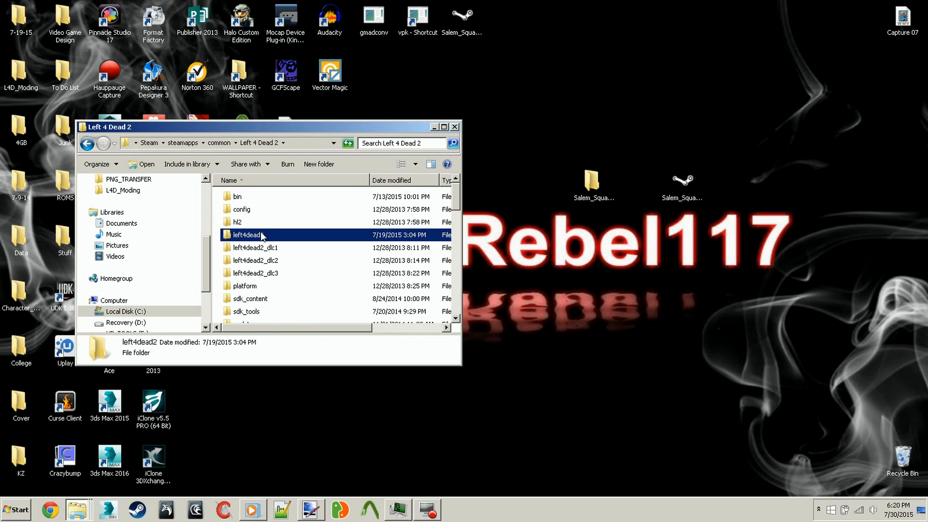
double_click(245, 234)
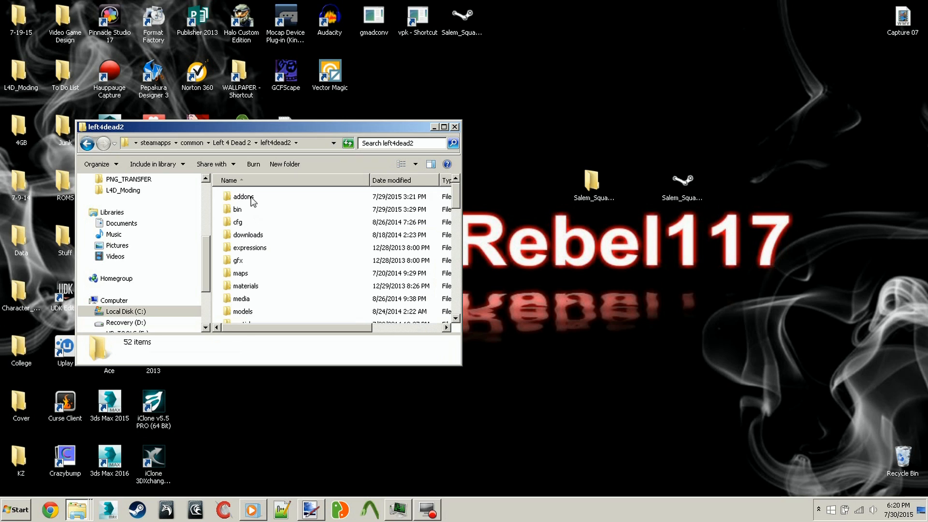
double_click(243, 197)
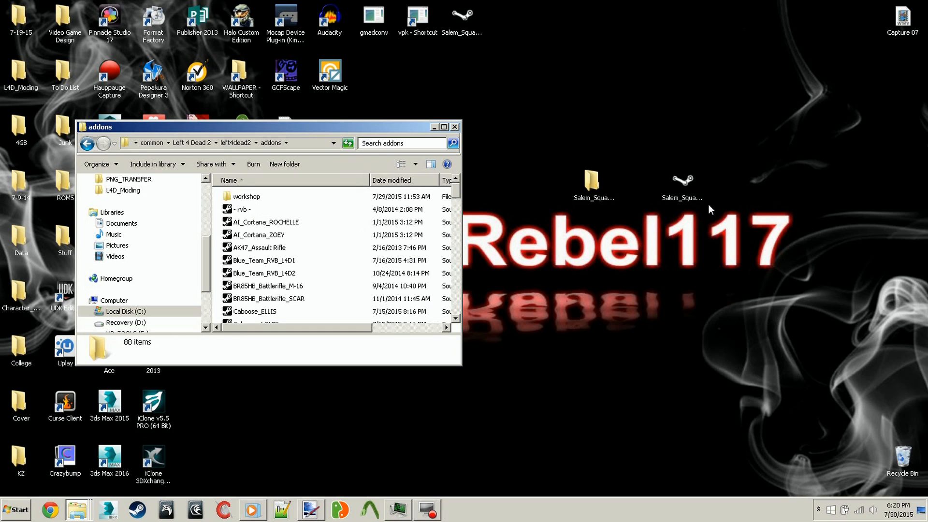
left_click(284, 316)
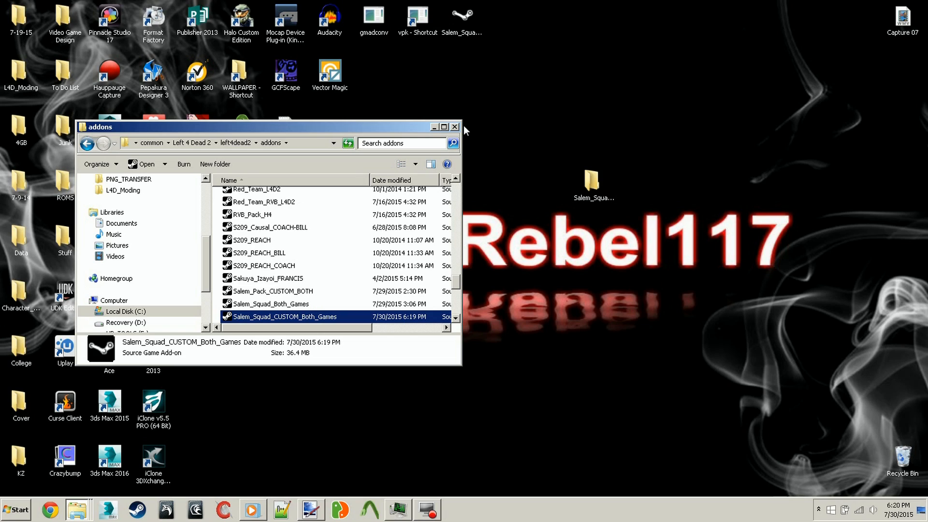
mouse_move(477, 128)
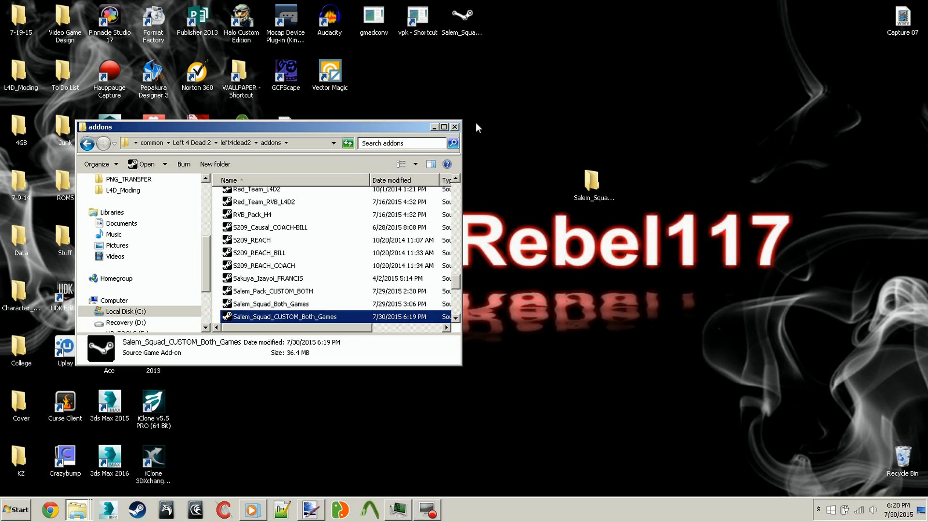
mouse_move(441, 129)
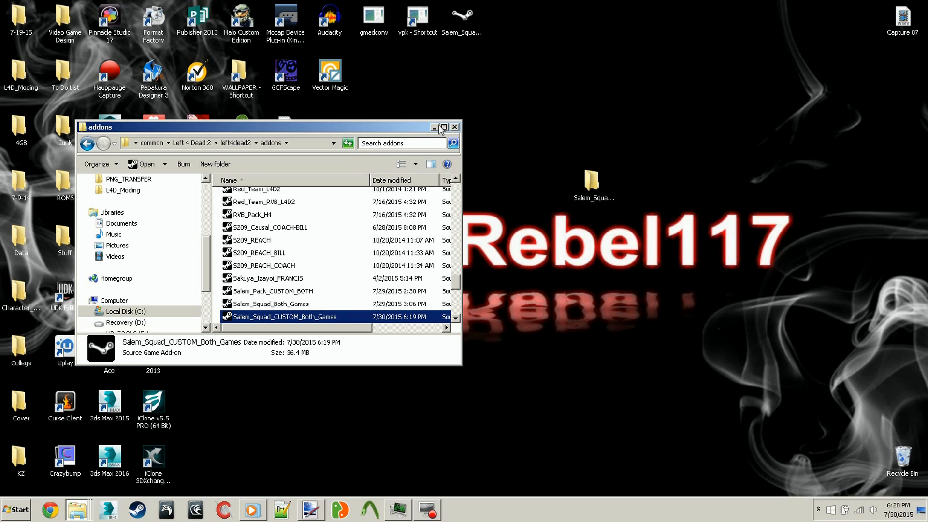
mouse_move(435, 129)
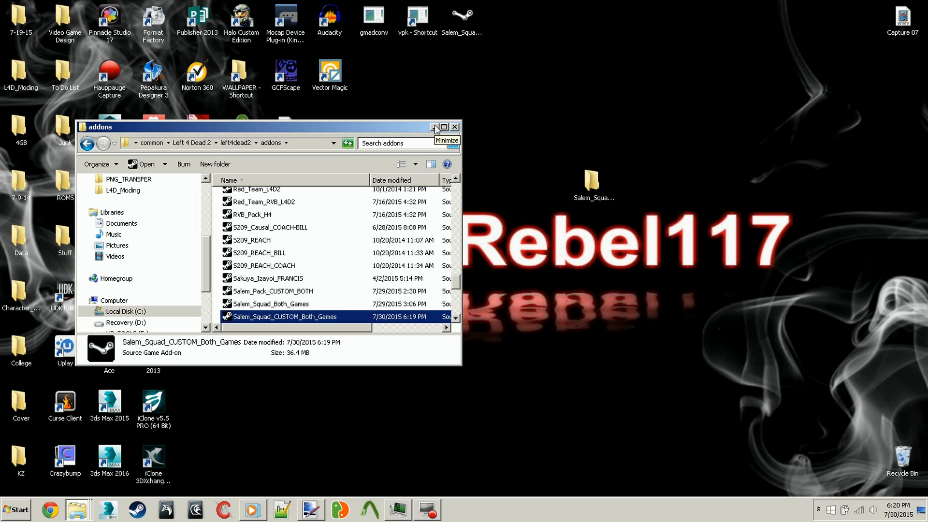